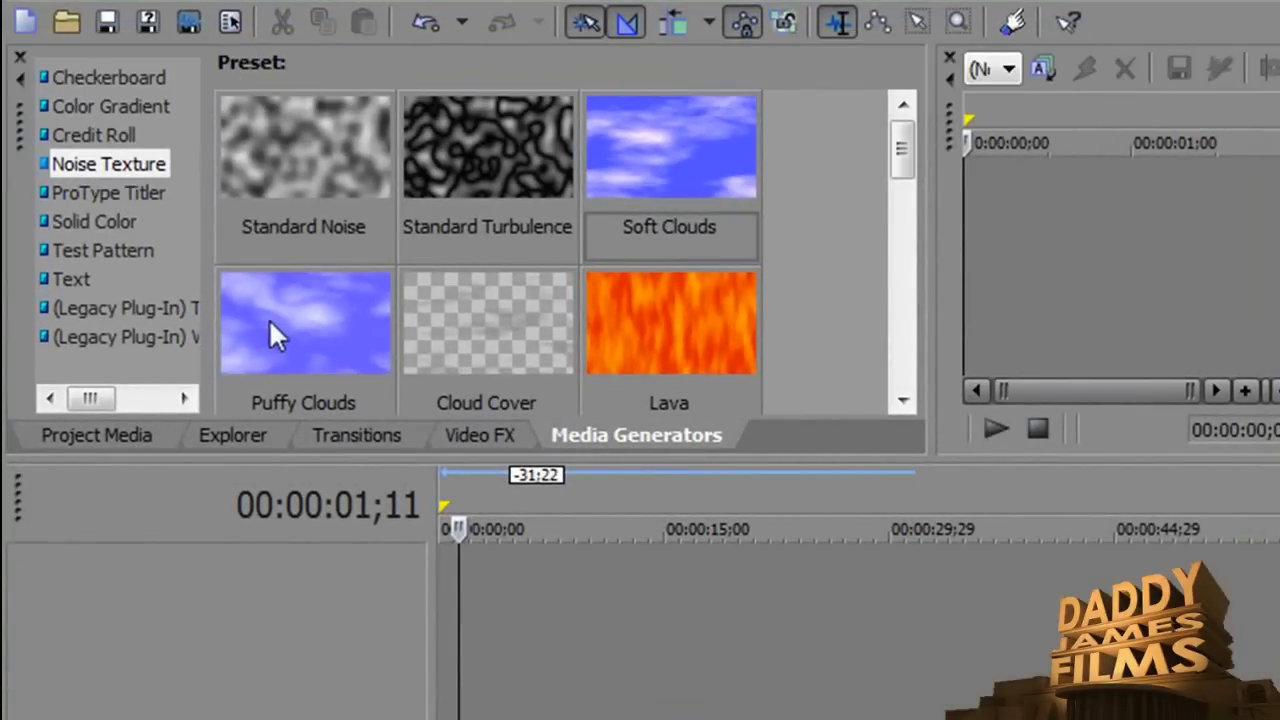
mouse_move(670, 180)
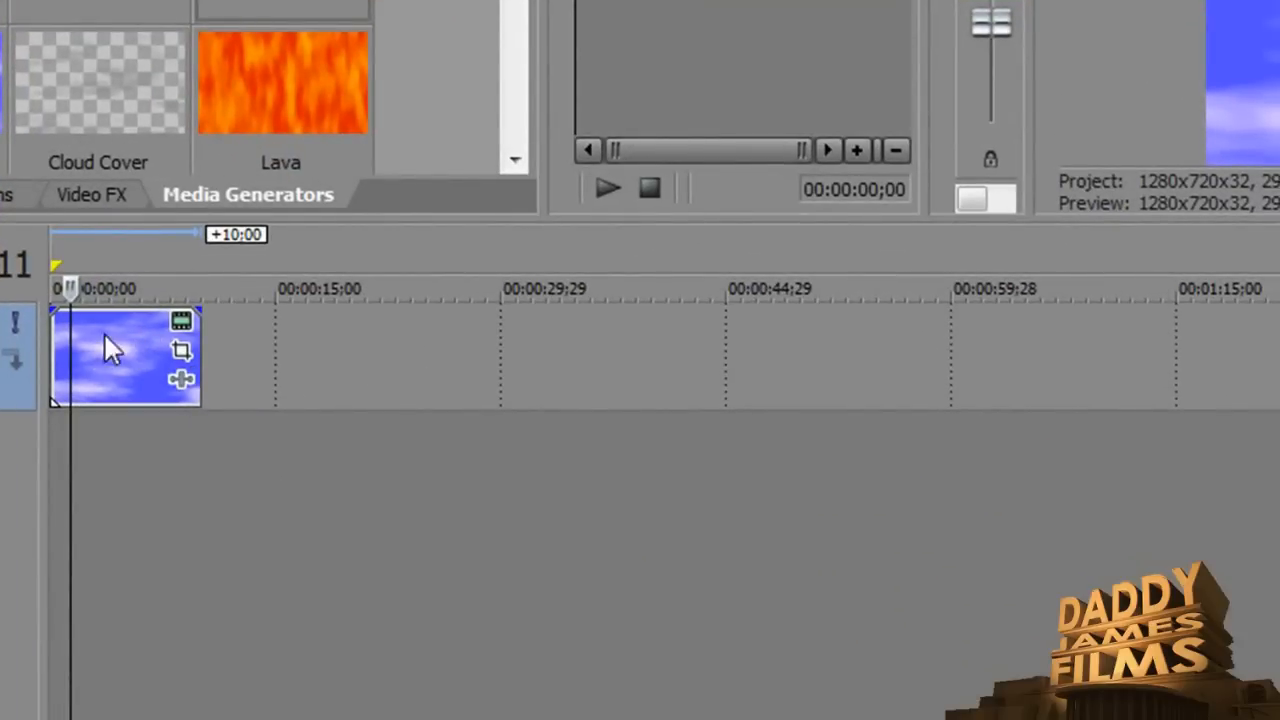
mouse_move(170, 384)
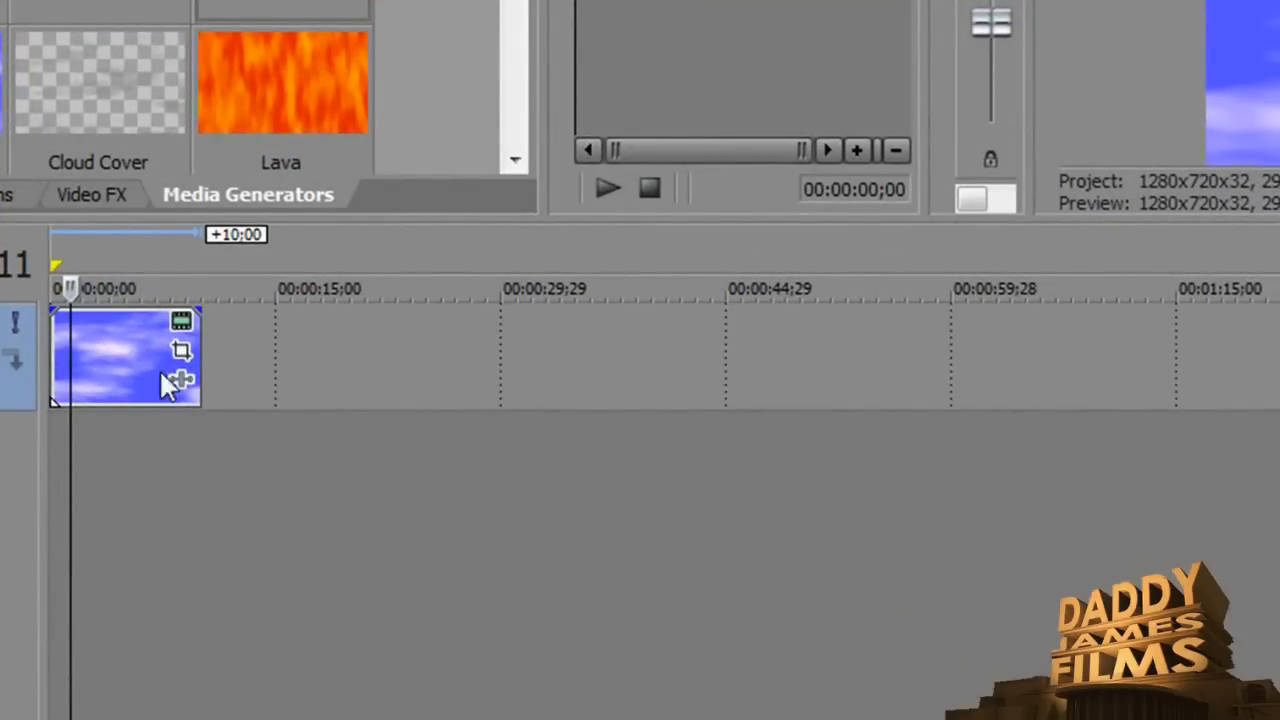
mouse_move(580, 288)
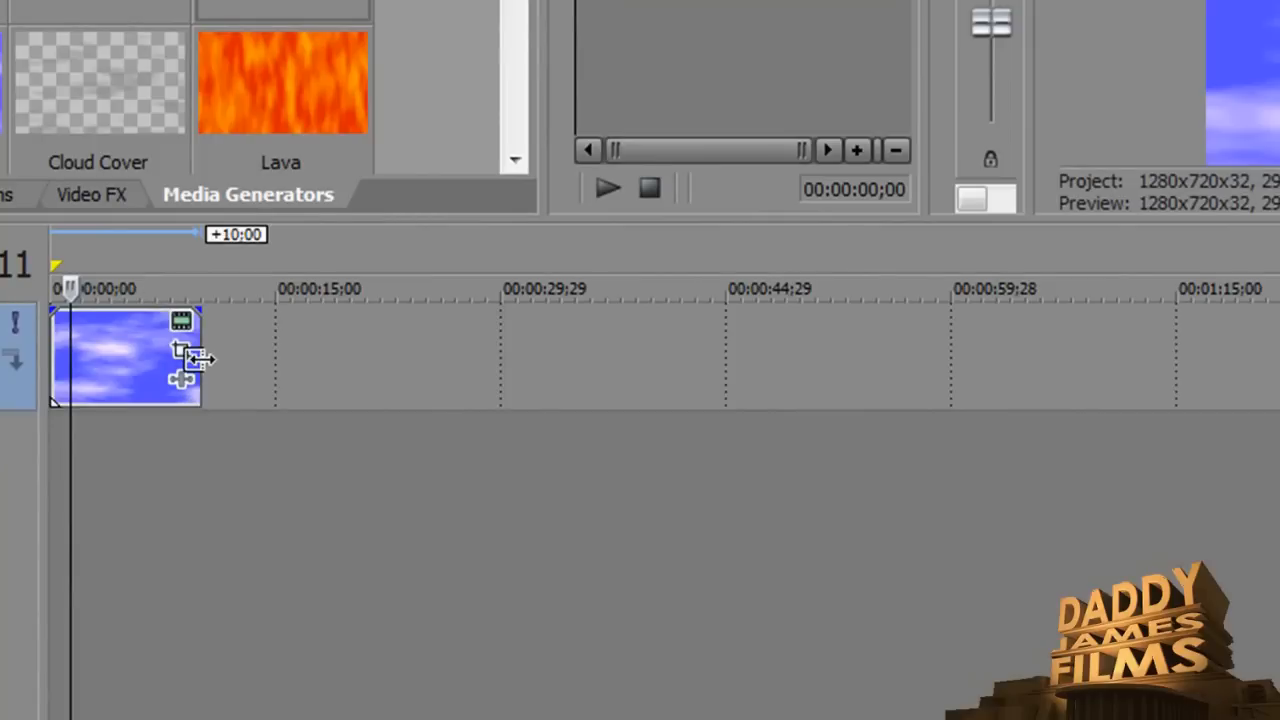
- Stretch the Puffy Clouds event so it loops out to the 30-second mark
drag(196, 356, 684, 376)
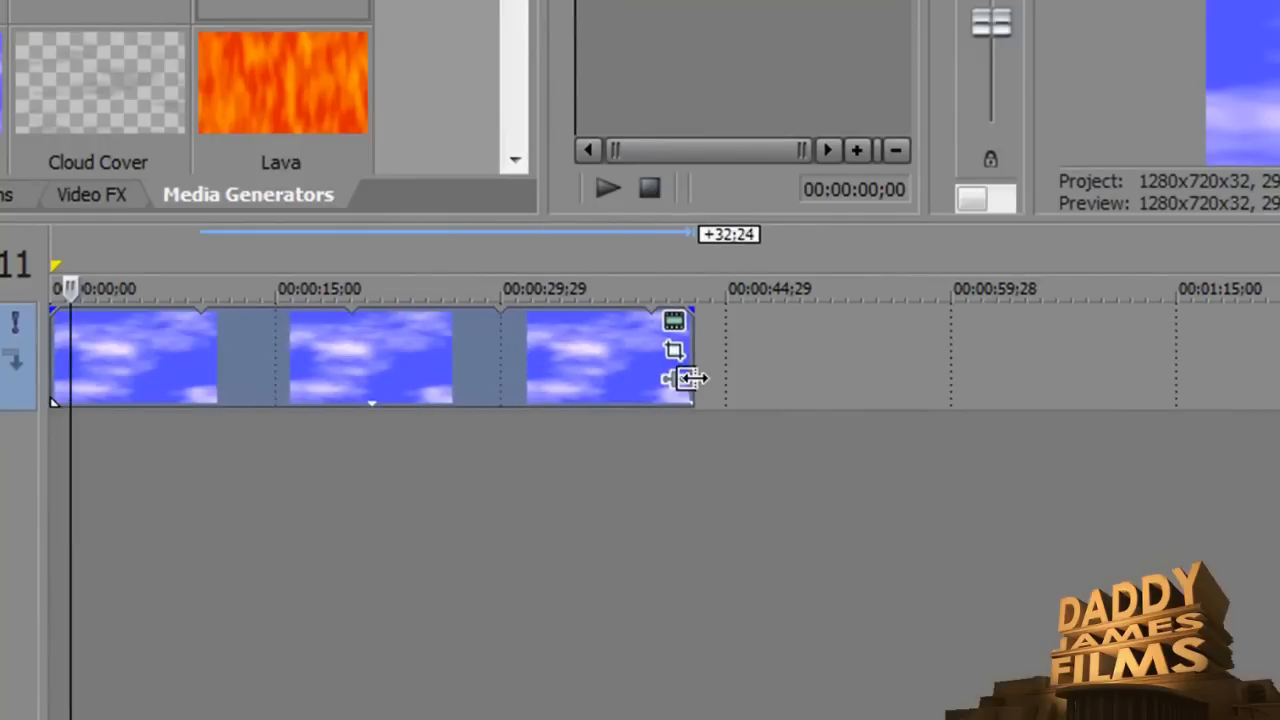
drag(690, 376, 628, 376)
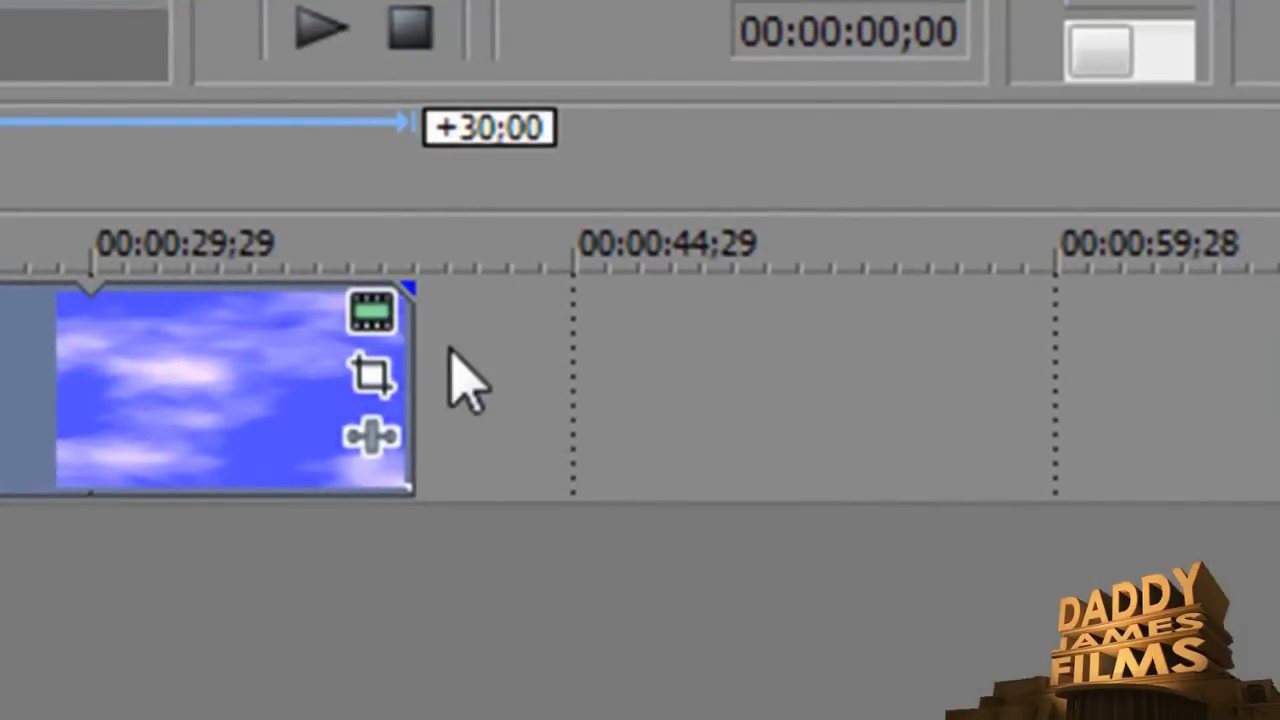
mouse_move(372, 310)
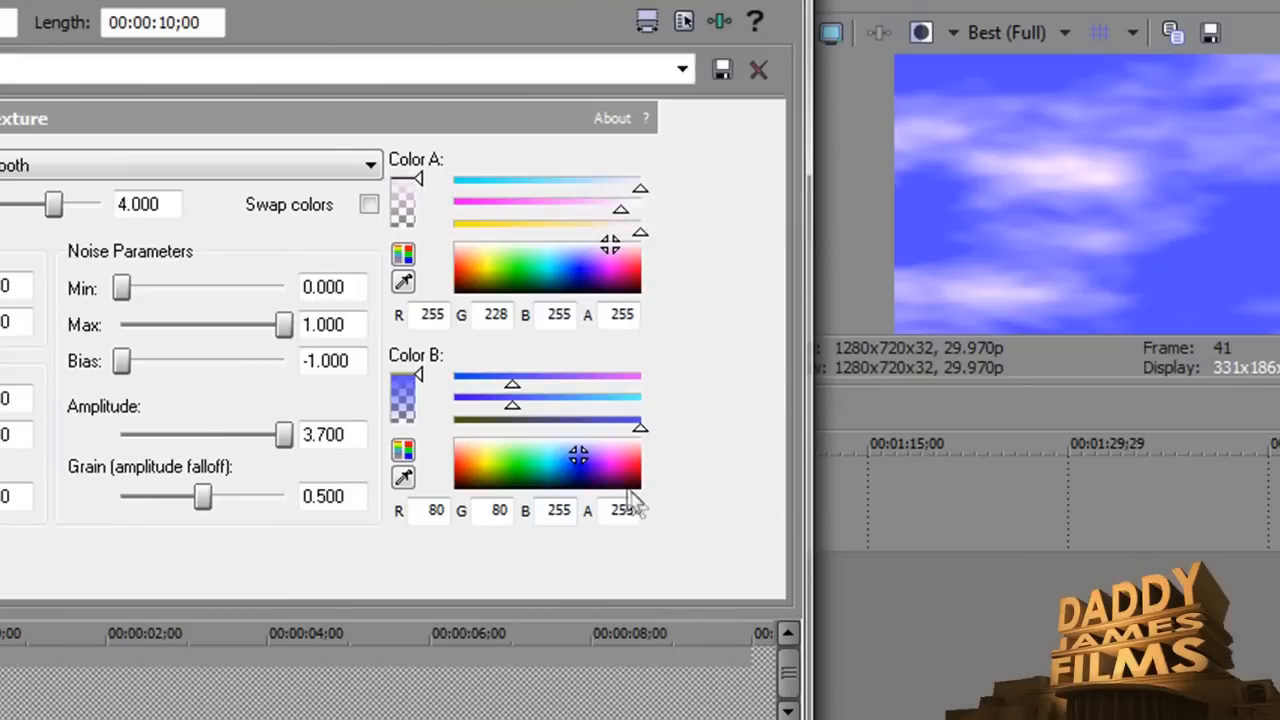
mouse_move(1076, 256)
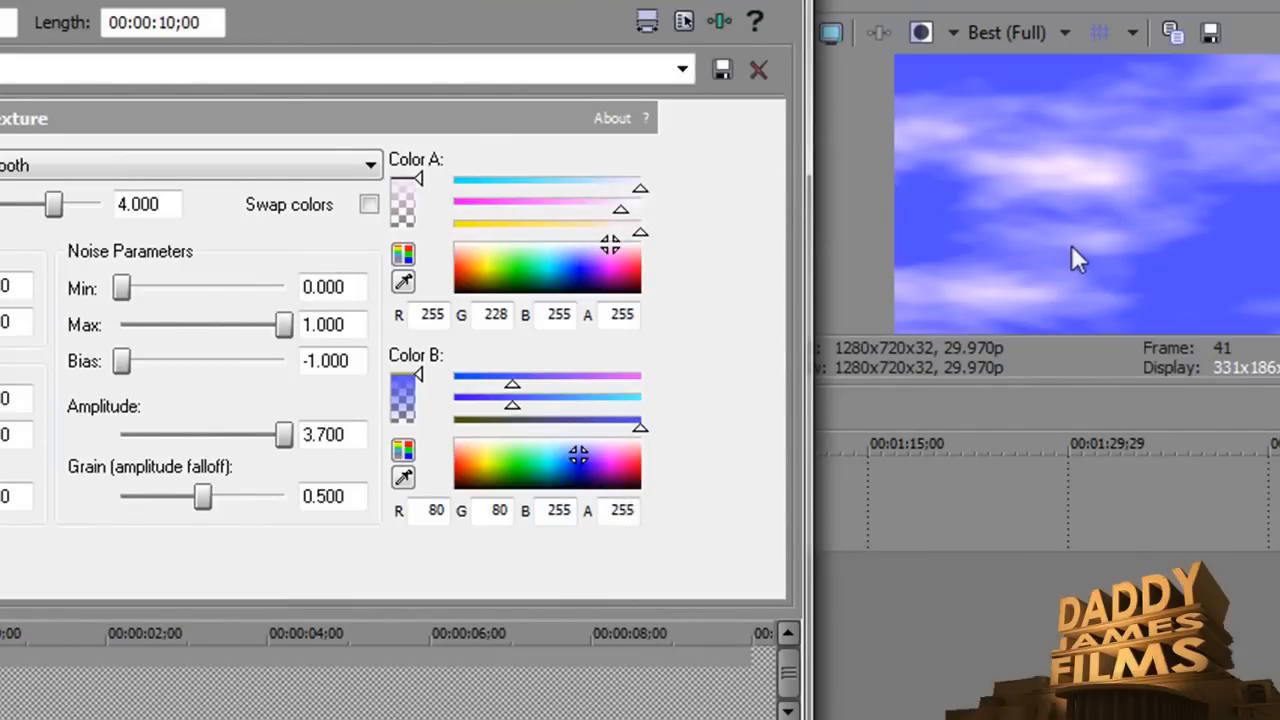
mouse_move(540, 570)
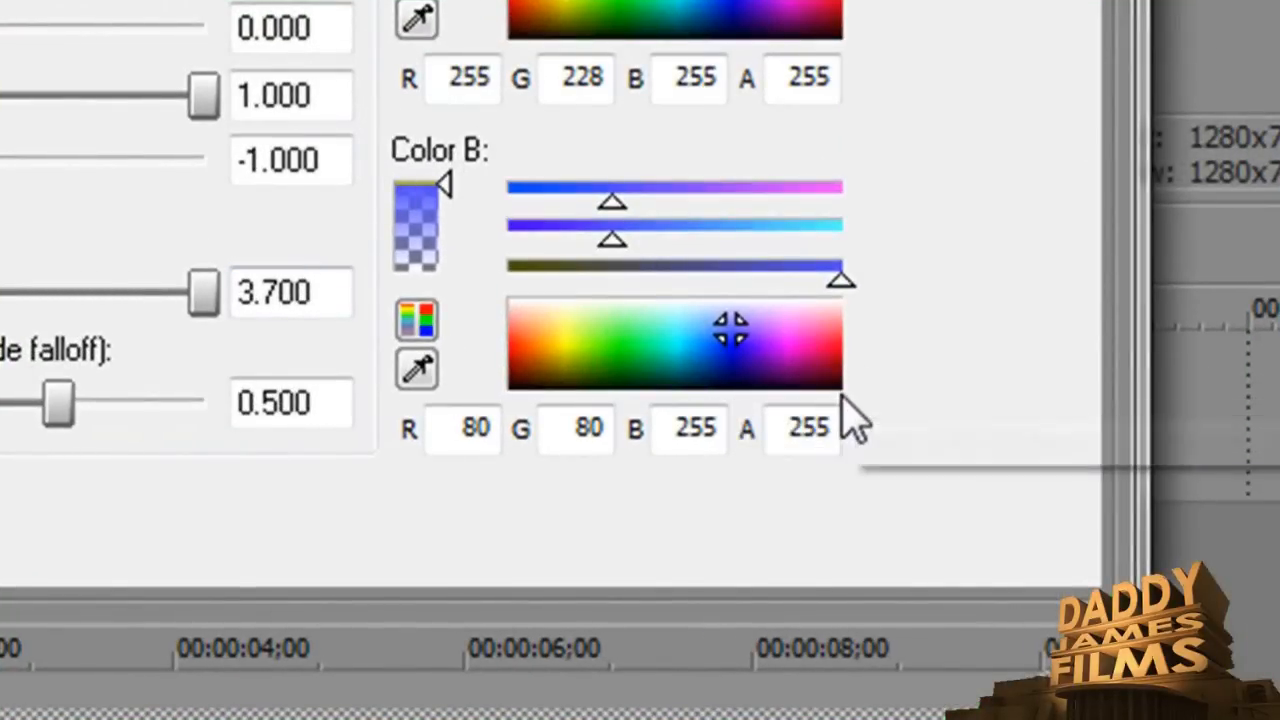
- Set the Noise Texture's Color B to black (R 0, G 0, B 0) for a night sky
click(836, 380)
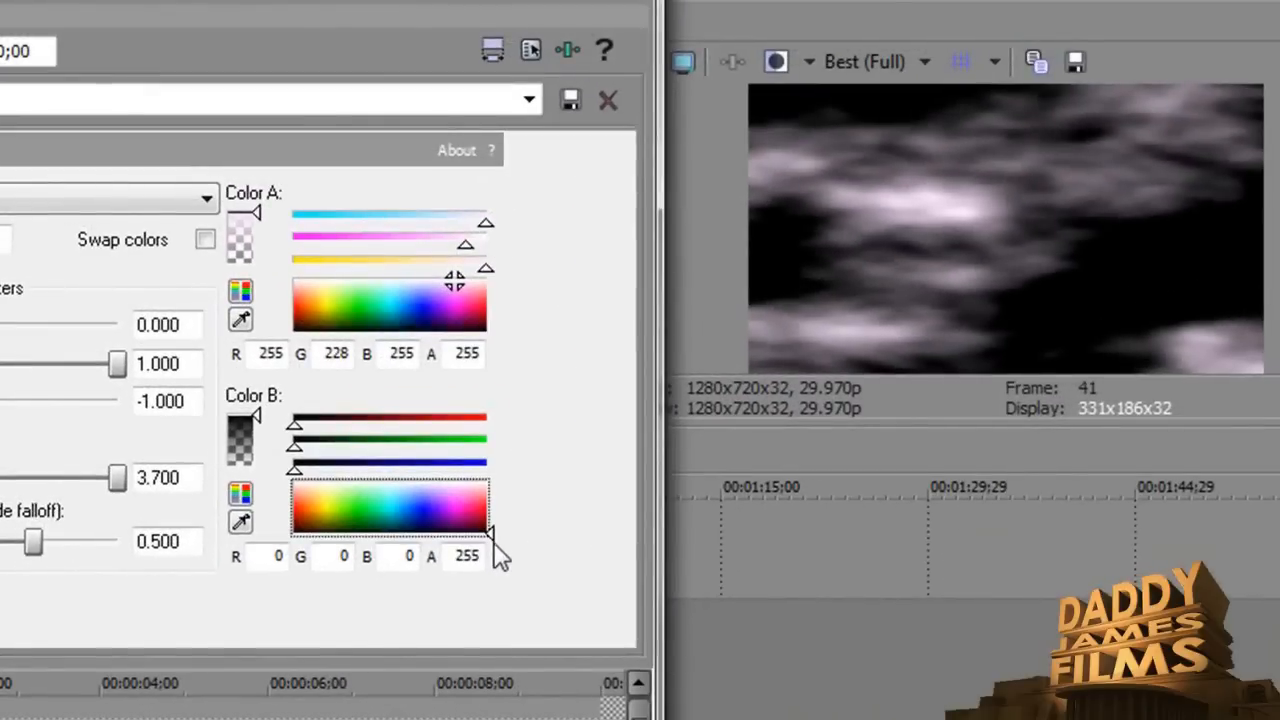
mouse_move(1036, 176)
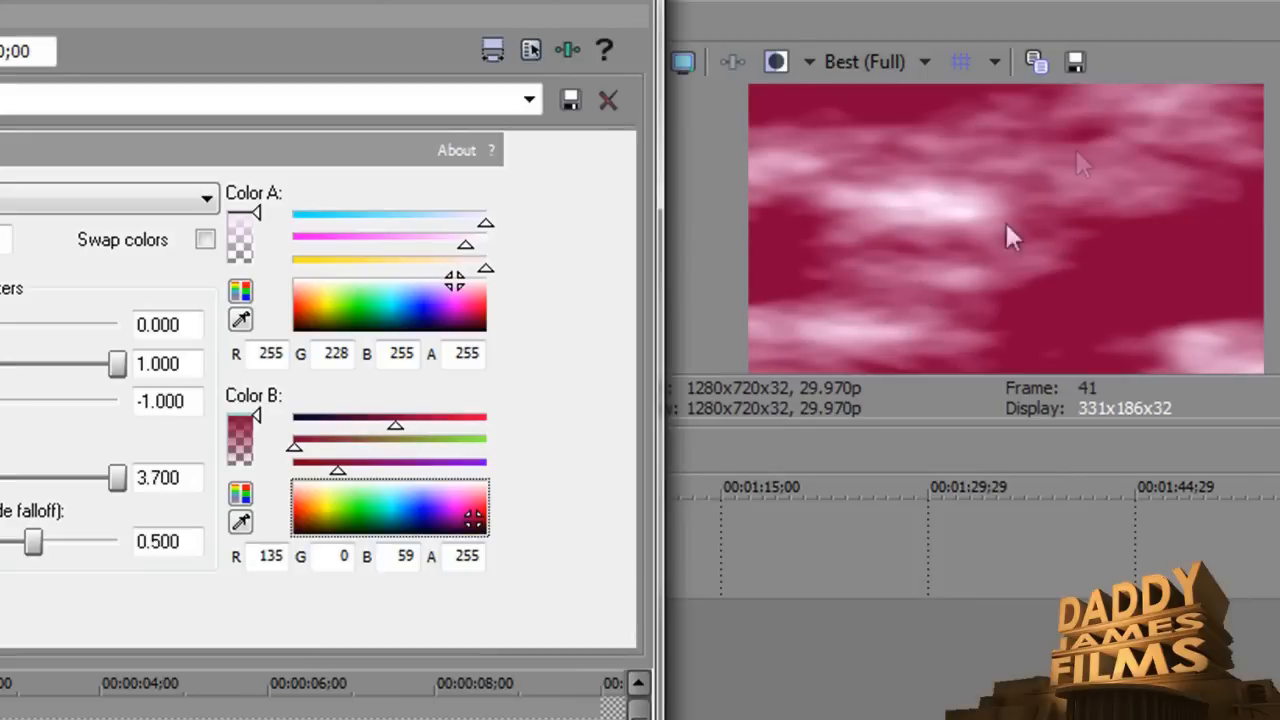
mouse_move(478, 520)
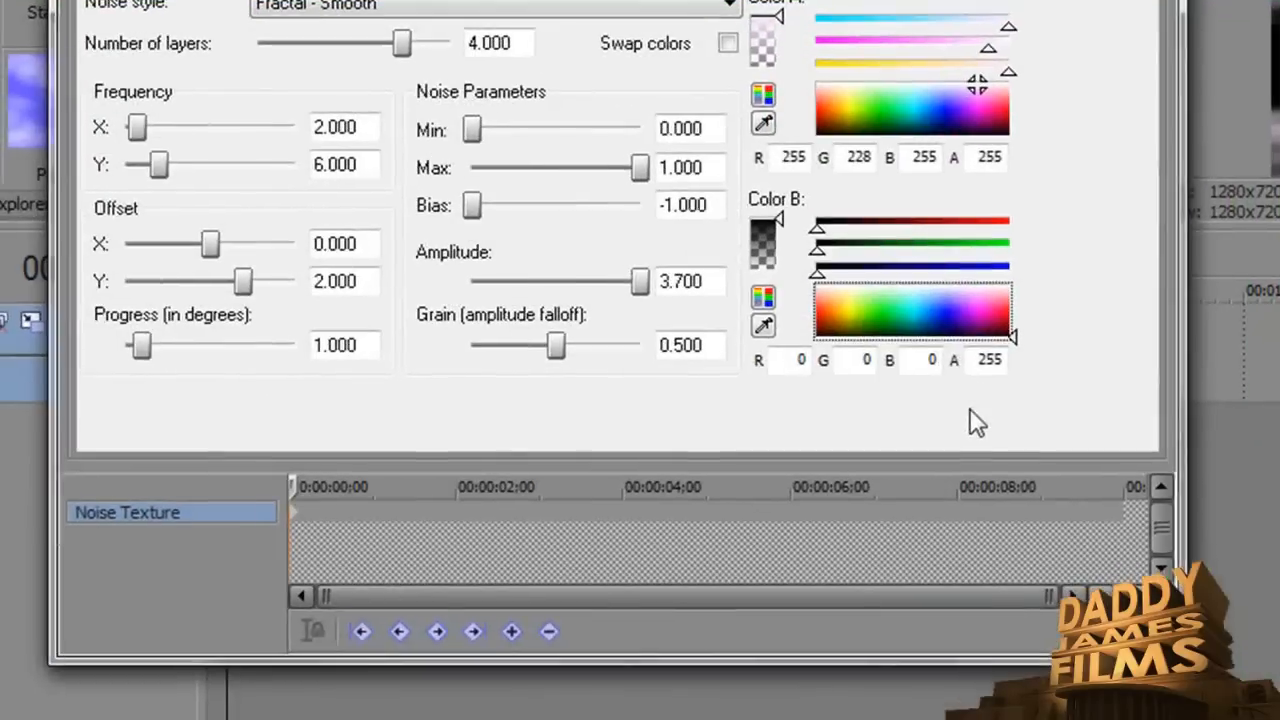
mouse_move(1124, 532)
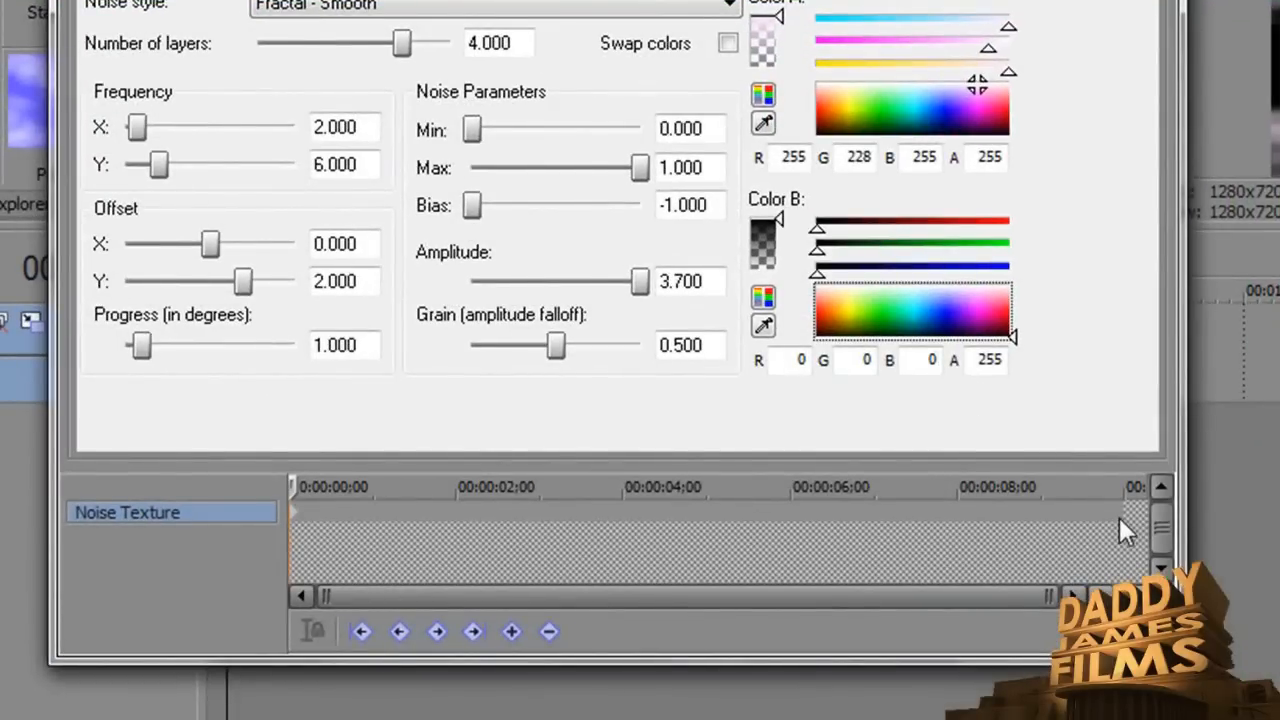
mouse_move(1120, 530)
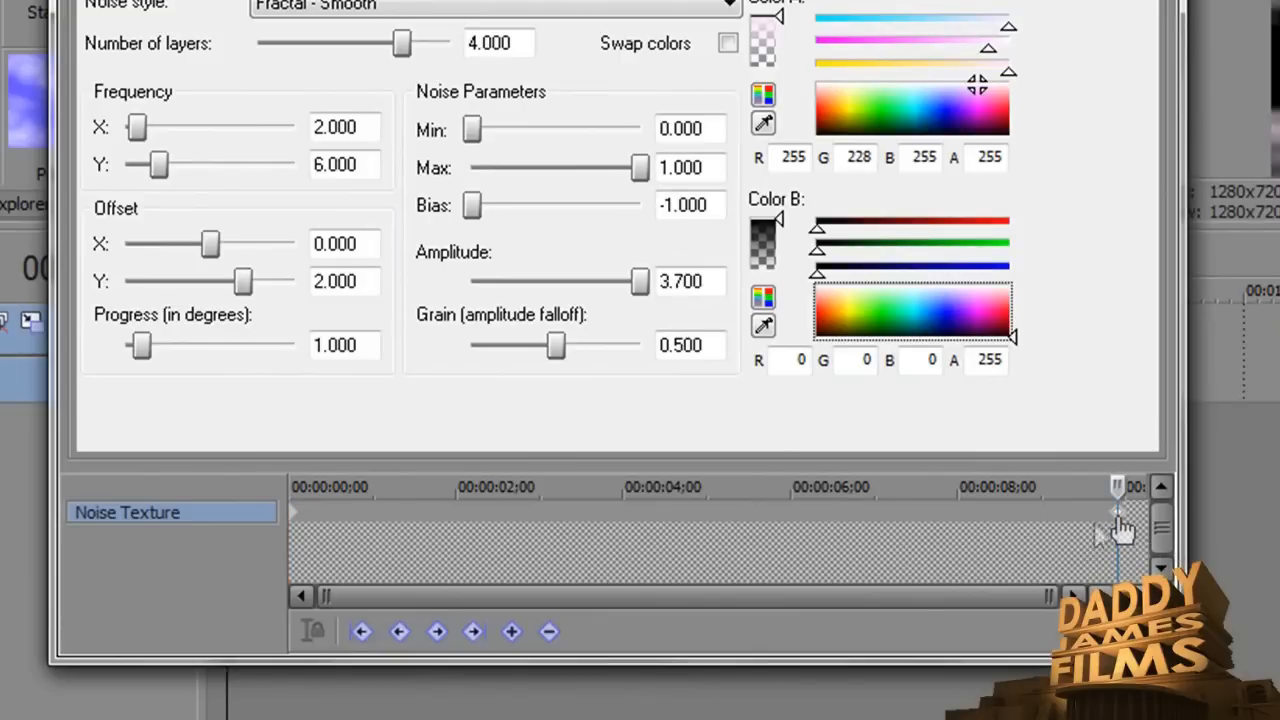
mouse_move(1076, 488)
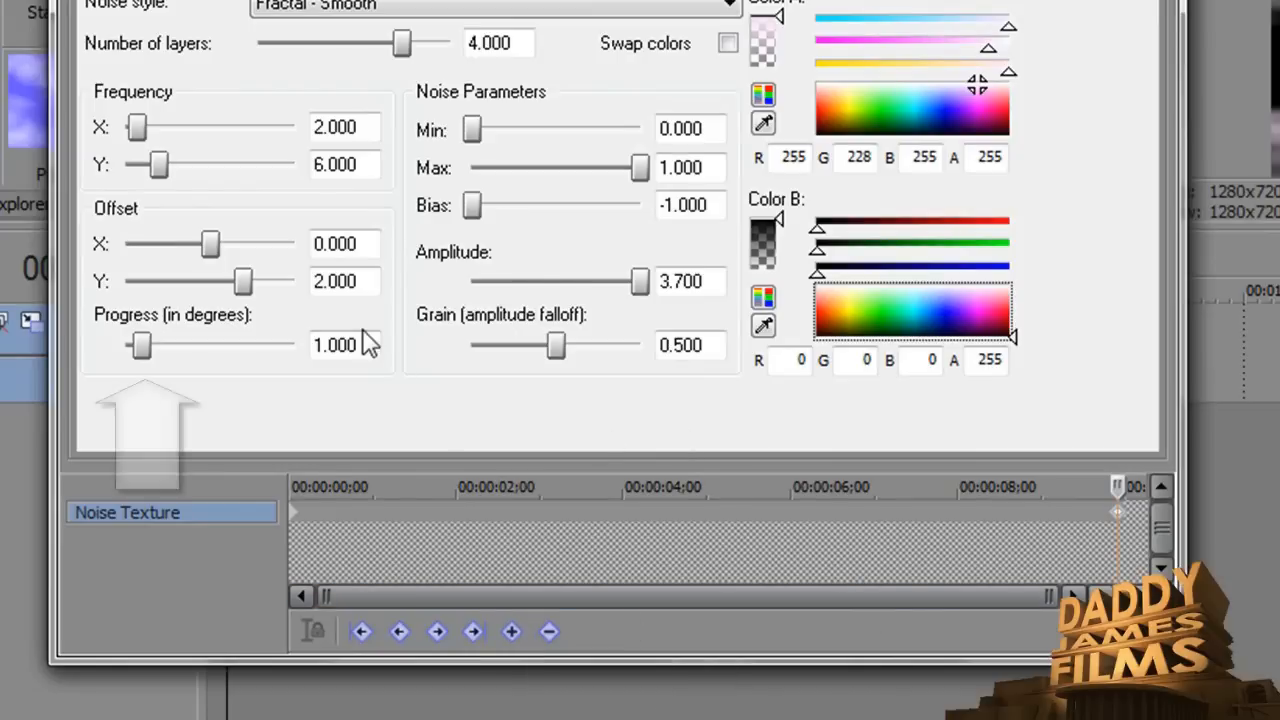
mouse_move(120, 336)
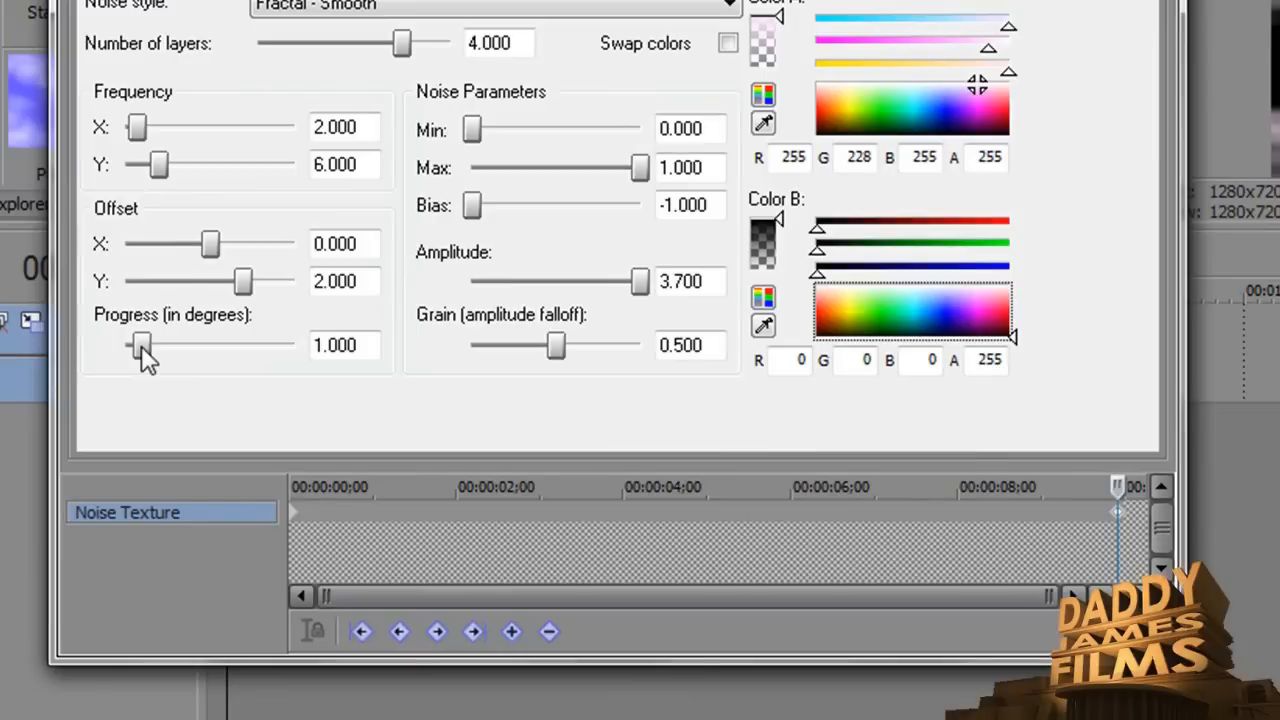
- Raise Progress (in degrees) from 1.000 to 2.400 at the end keyframe so the clouds drift
drag(142, 348, 164, 348)
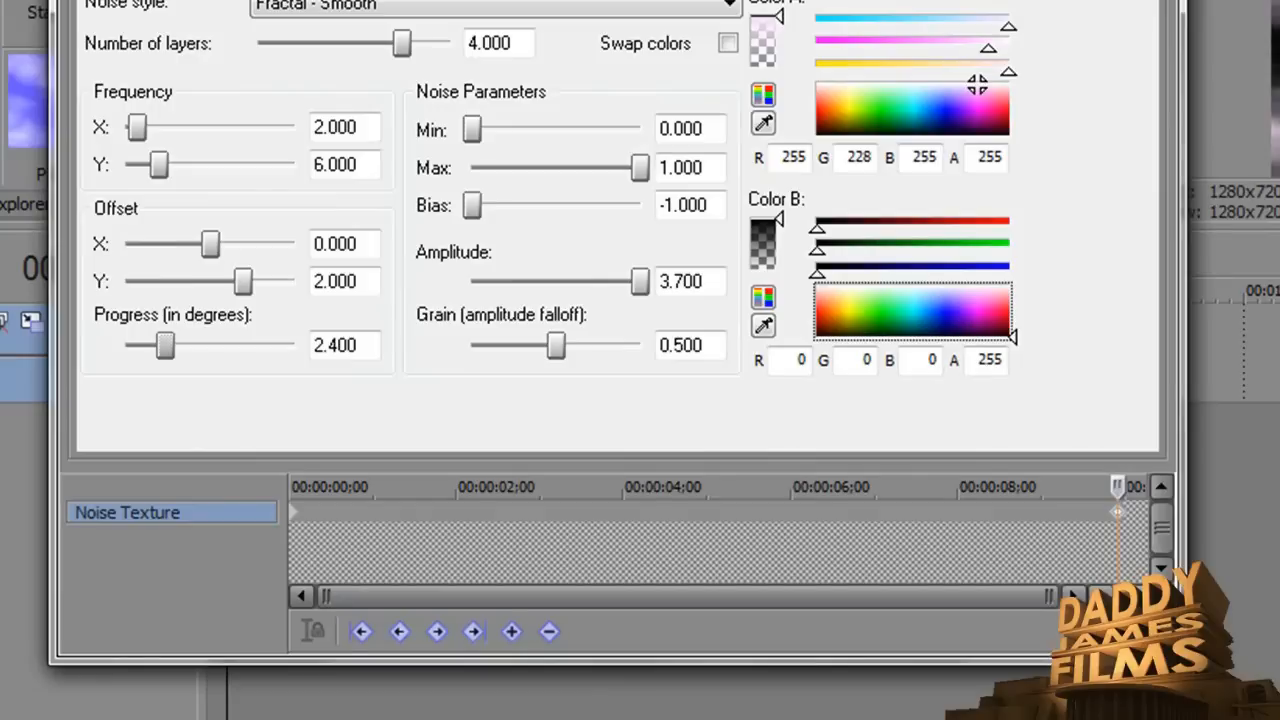
mouse_move(164, 344)
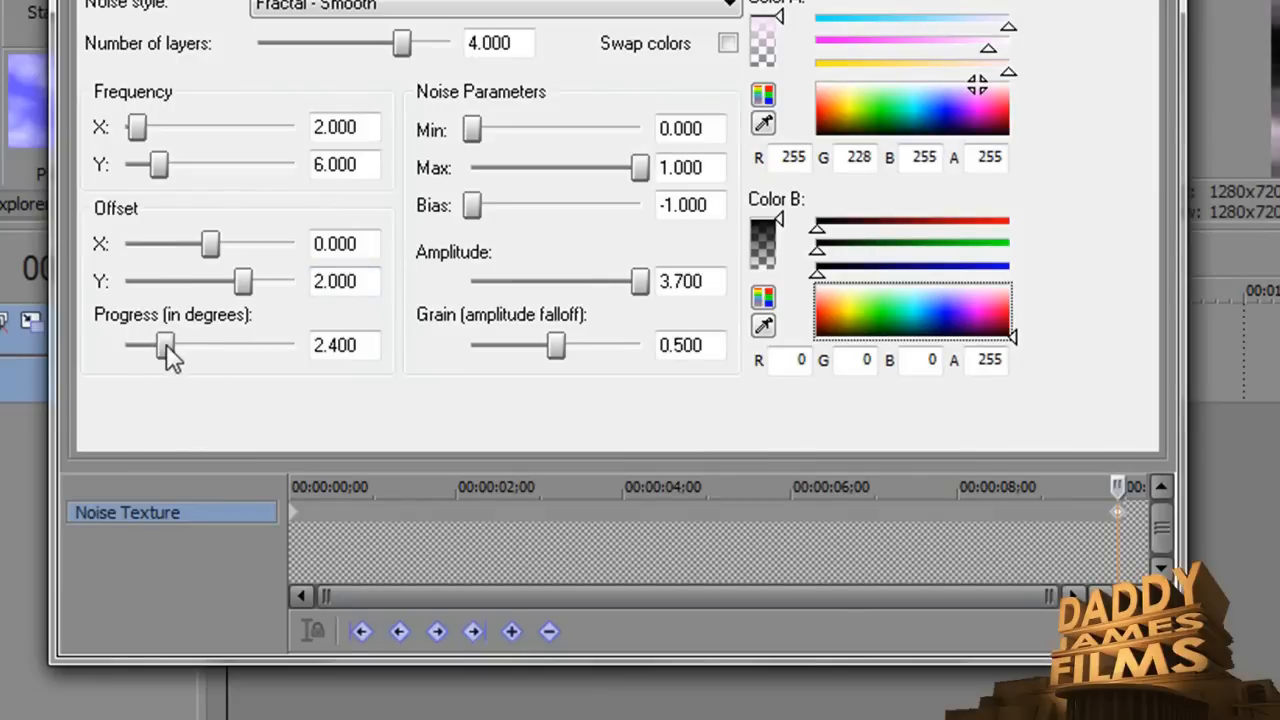
drag(164, 344, 212, 344)
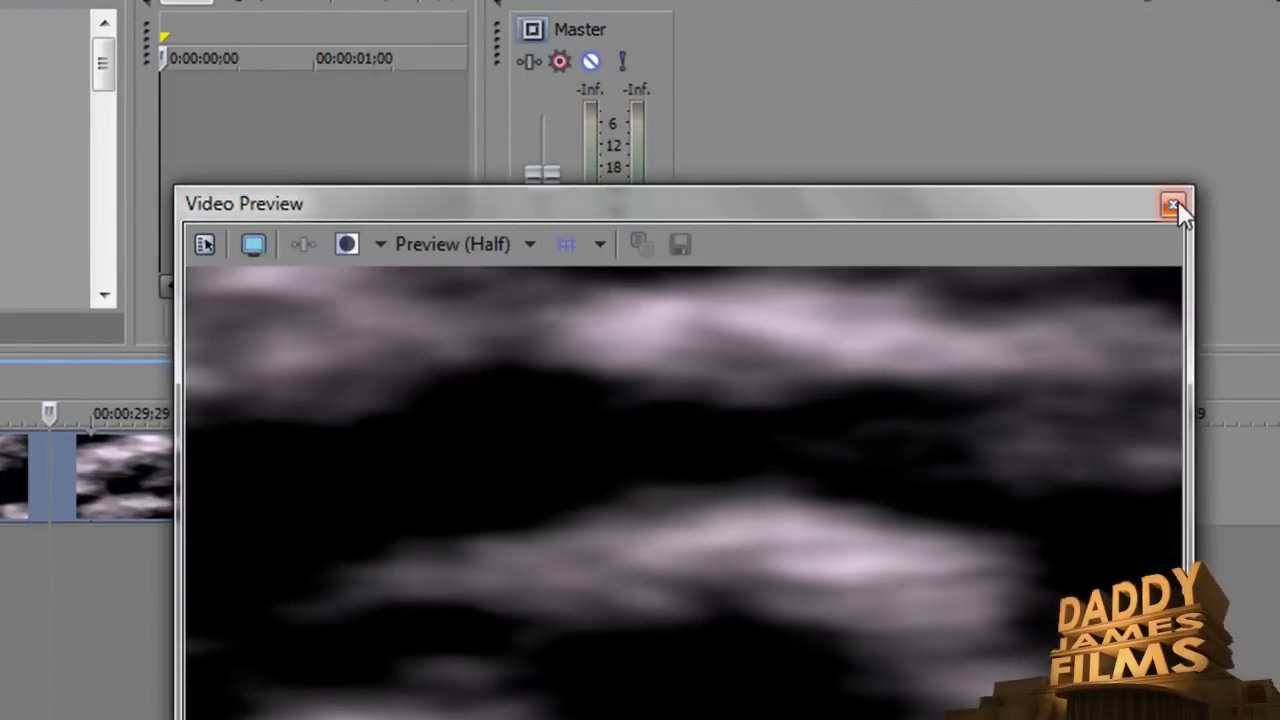
- Close the floating Video Preview and reopen it from View so the dark clouds show again
click(1172, 204)
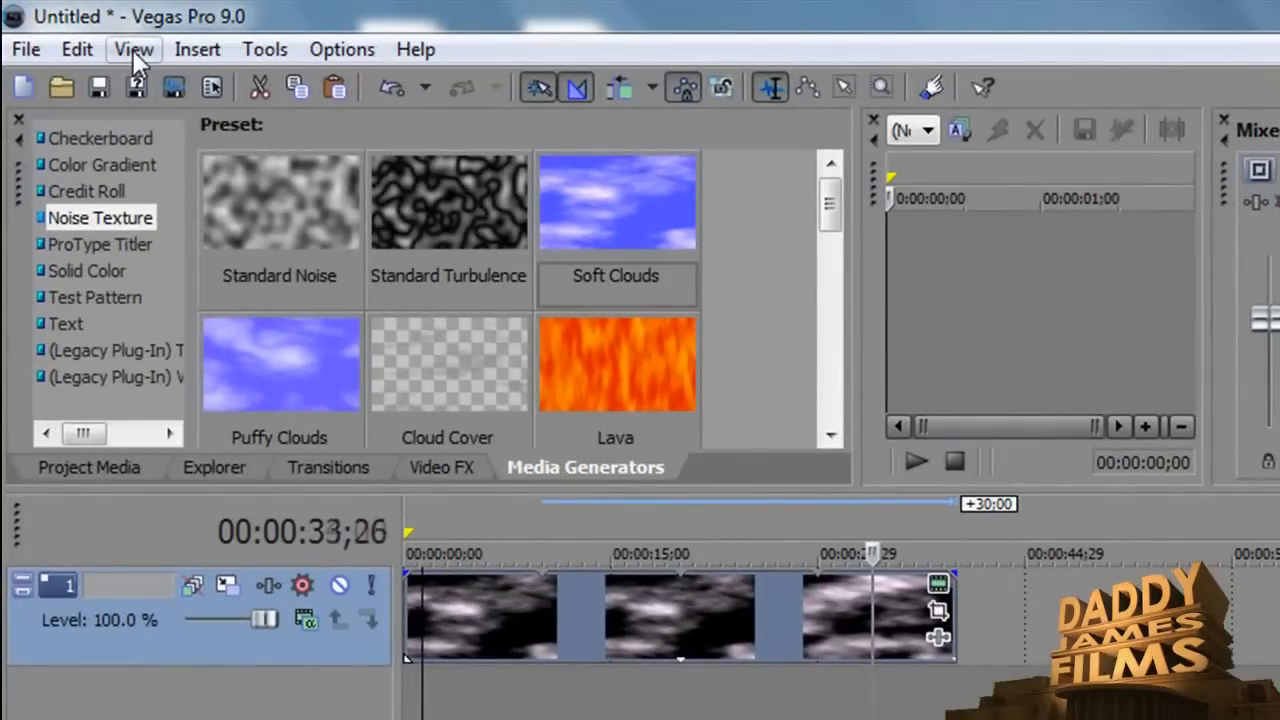
click(132, 48)
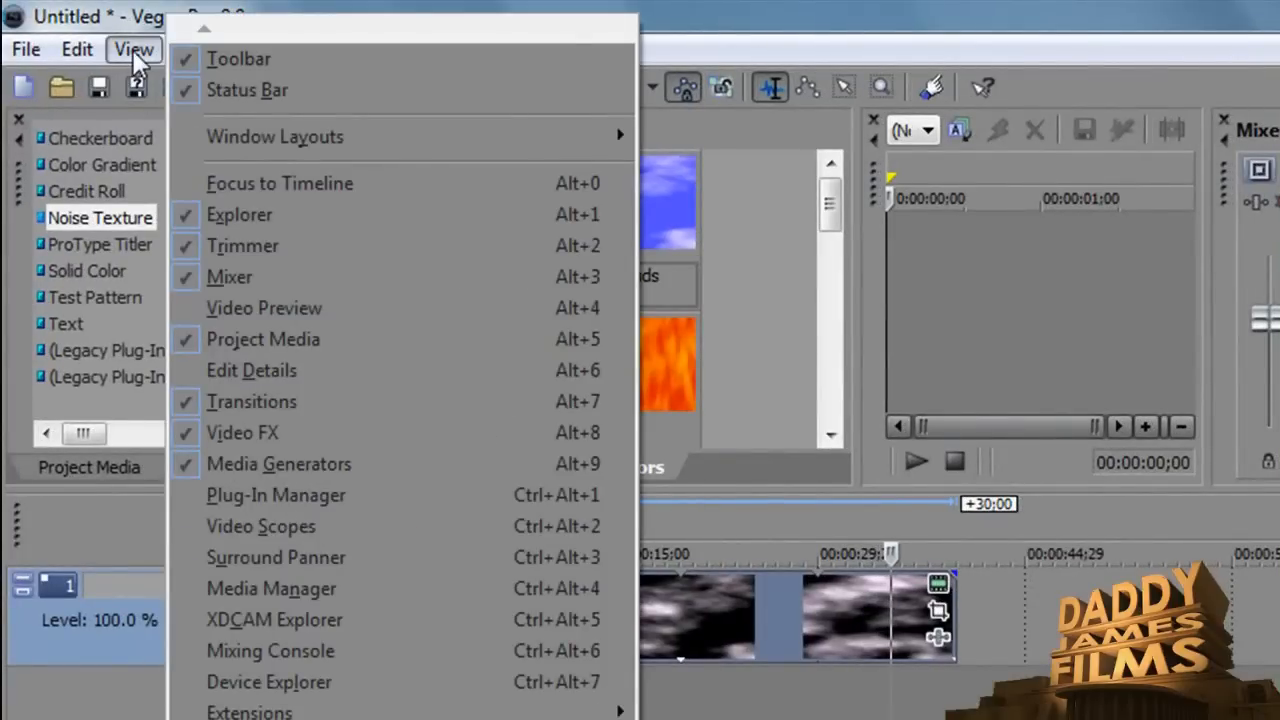
click(264, 308)
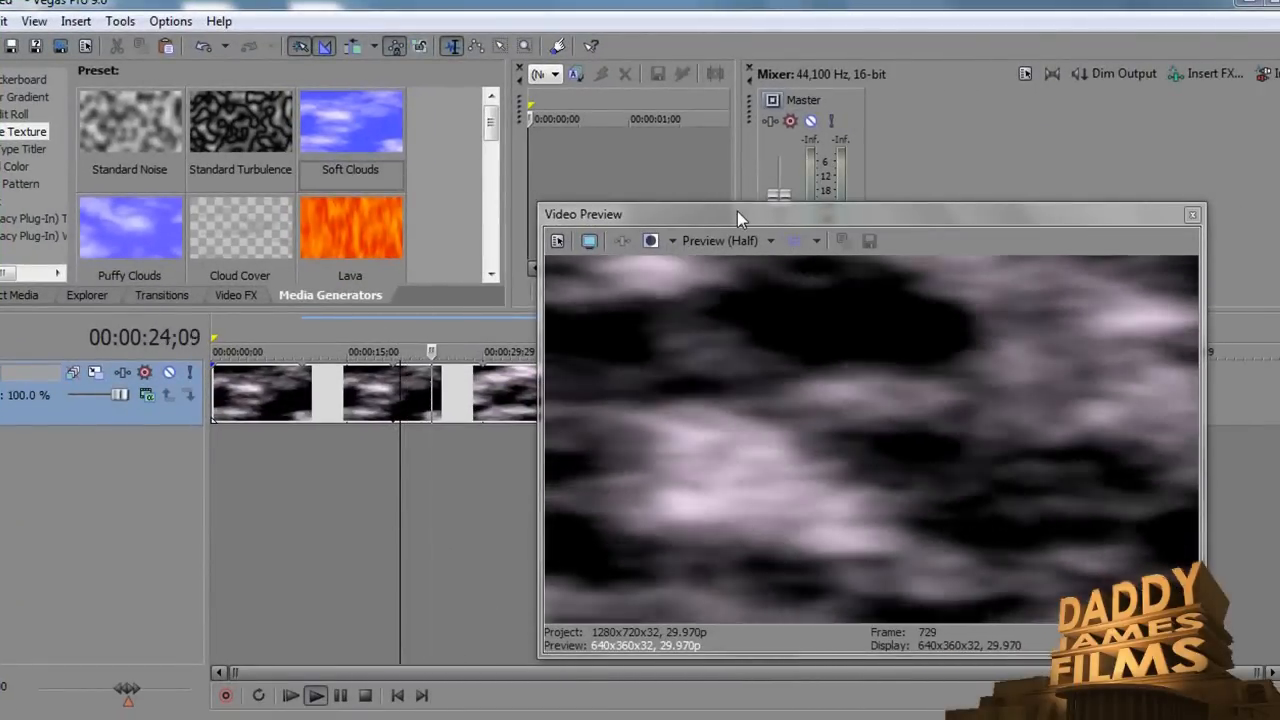
click(364, 696)
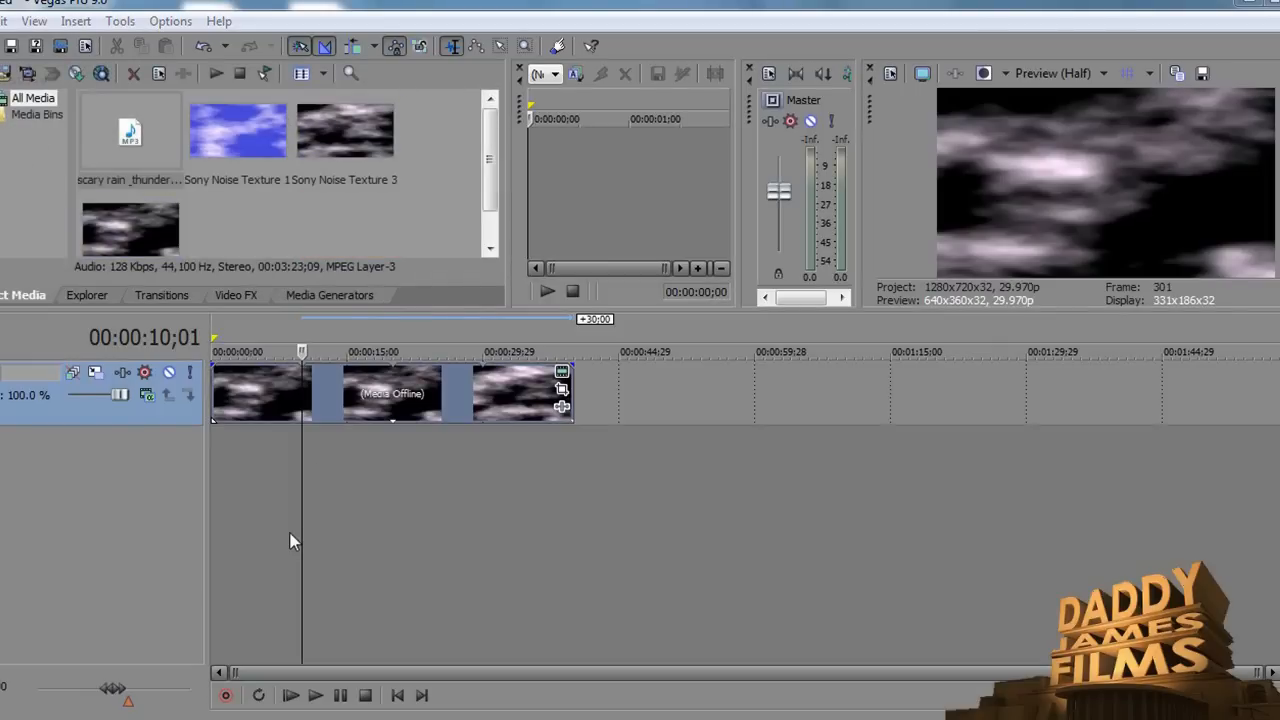
mouse_move(118, 452)
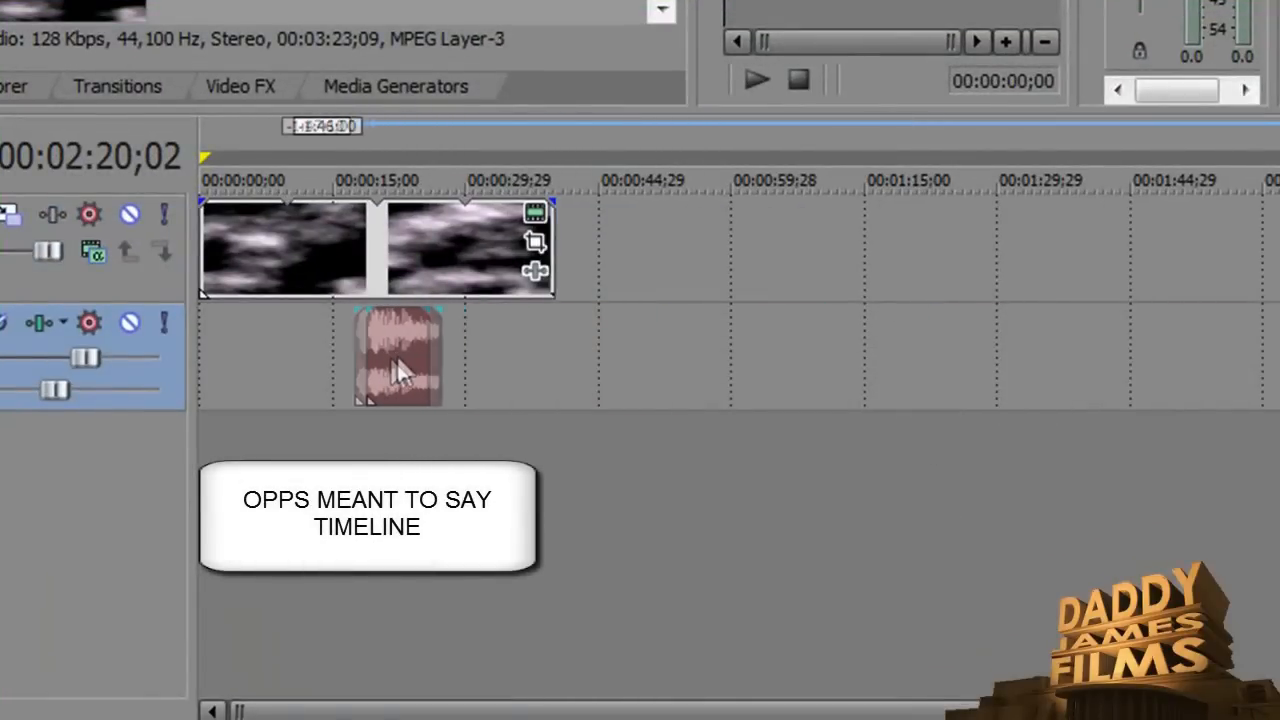
- Slide the thunder event to start at about 00:00:12;12 and park the cursor there
drag(400, 356, 304, 356)
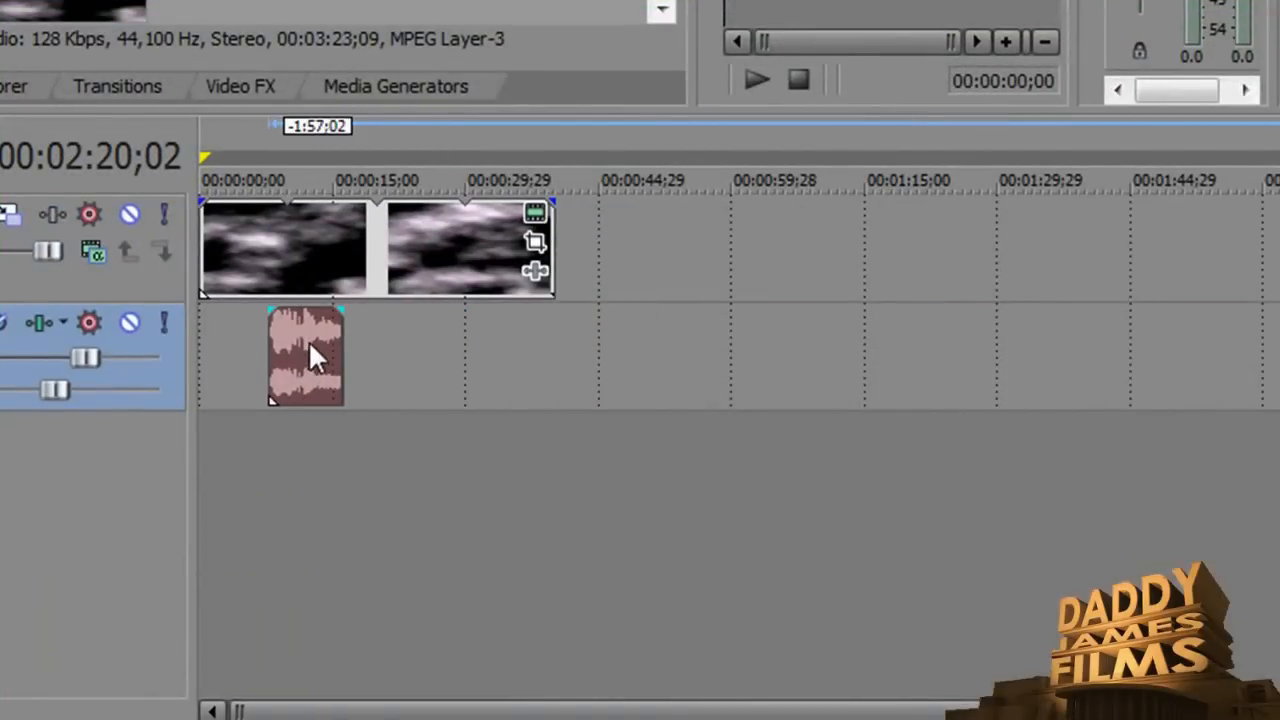
drag(304, 356, 364, 356)
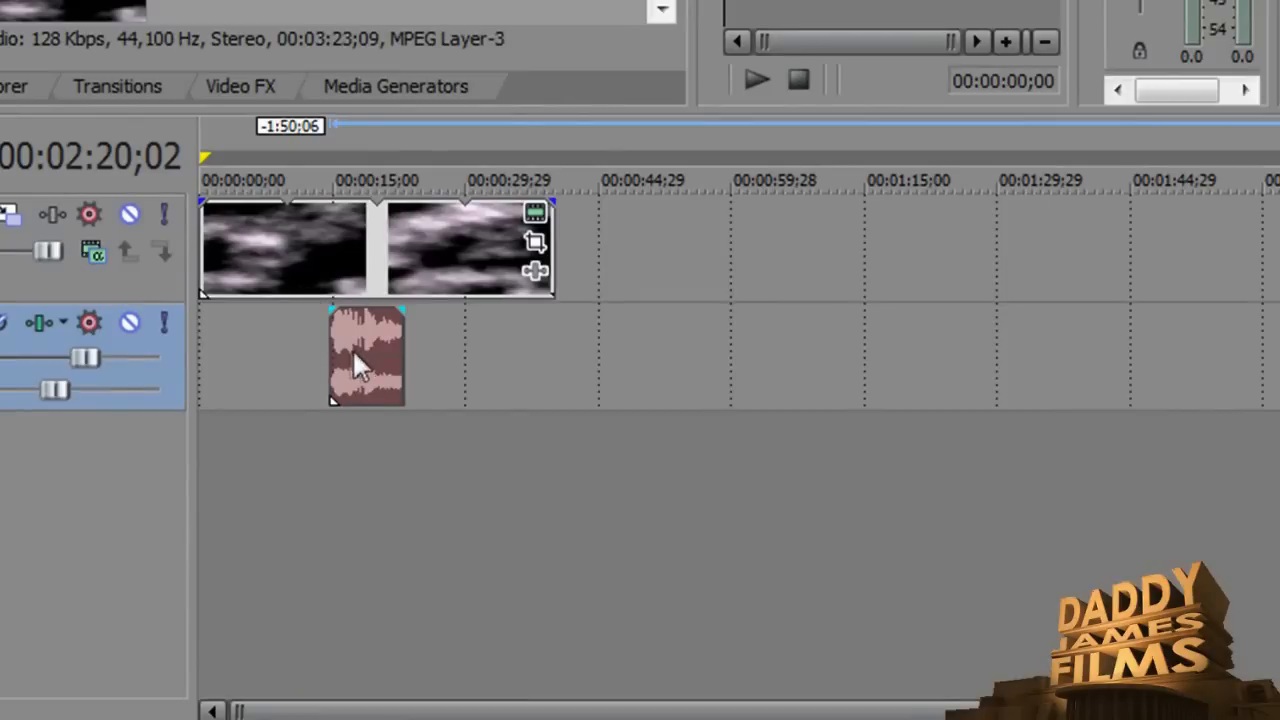
drag(364, 356, 344, 356)
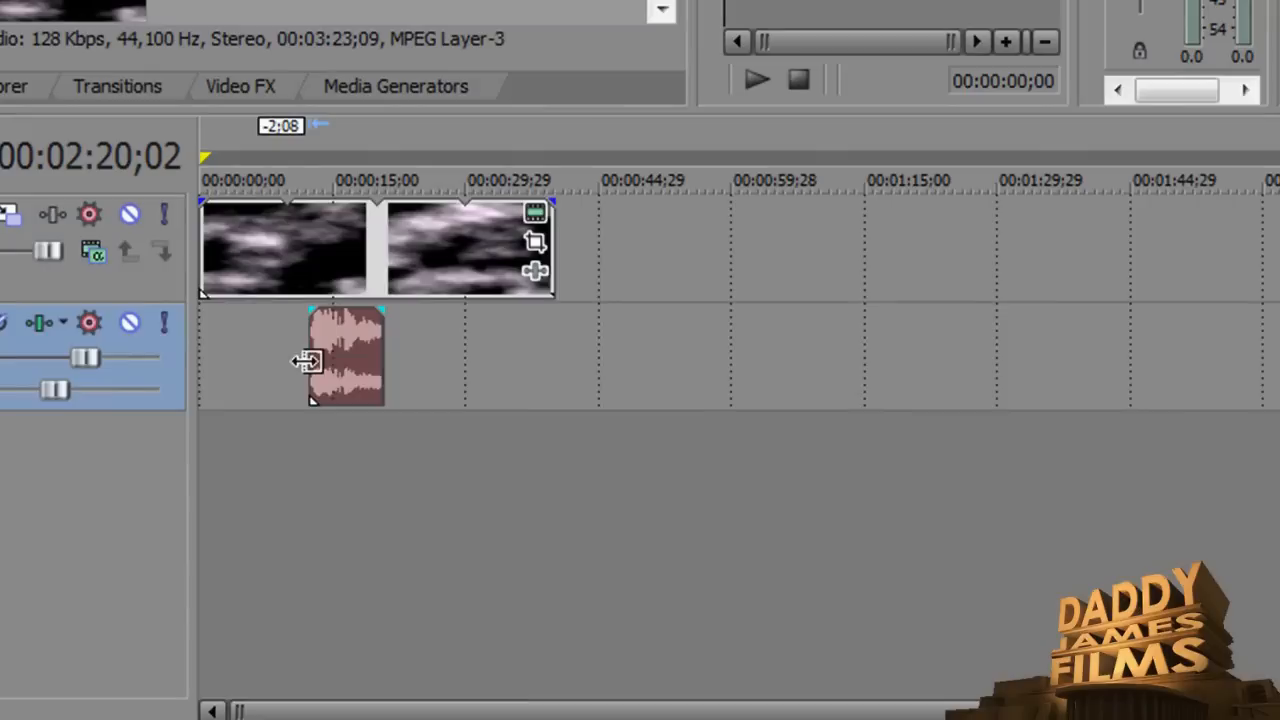
click(310, 180)
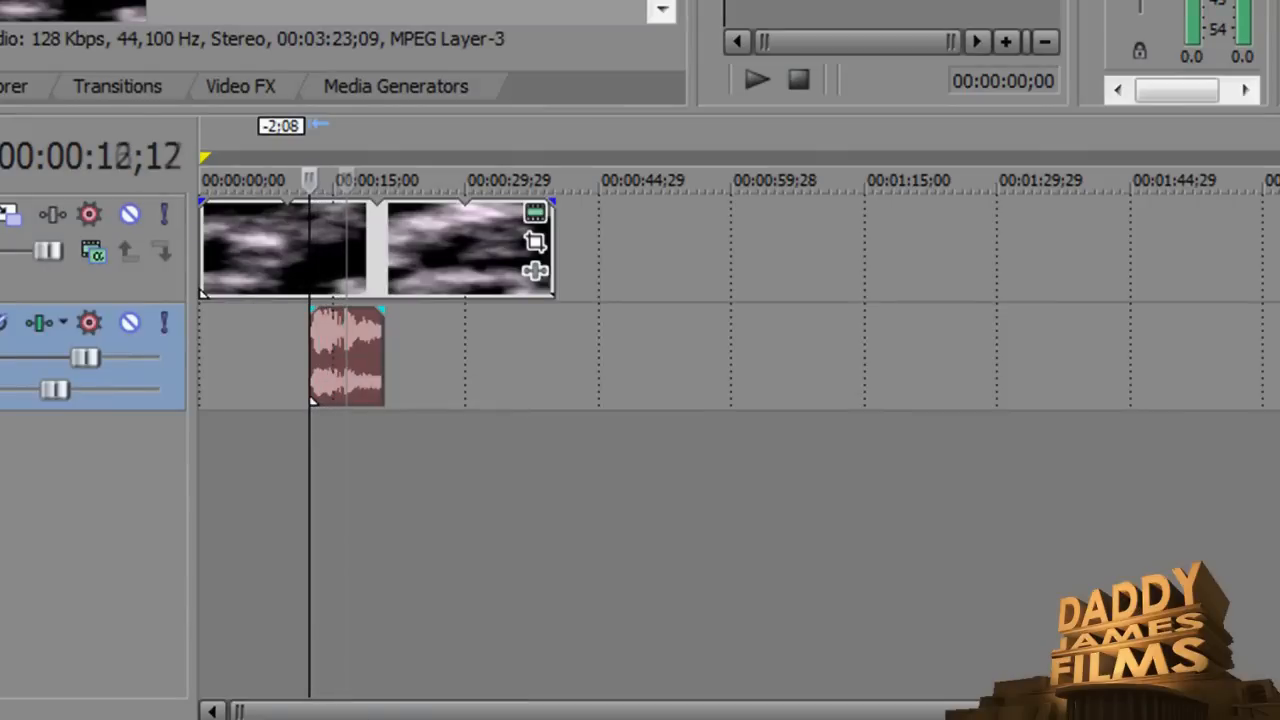
mouse_move(312, 252)
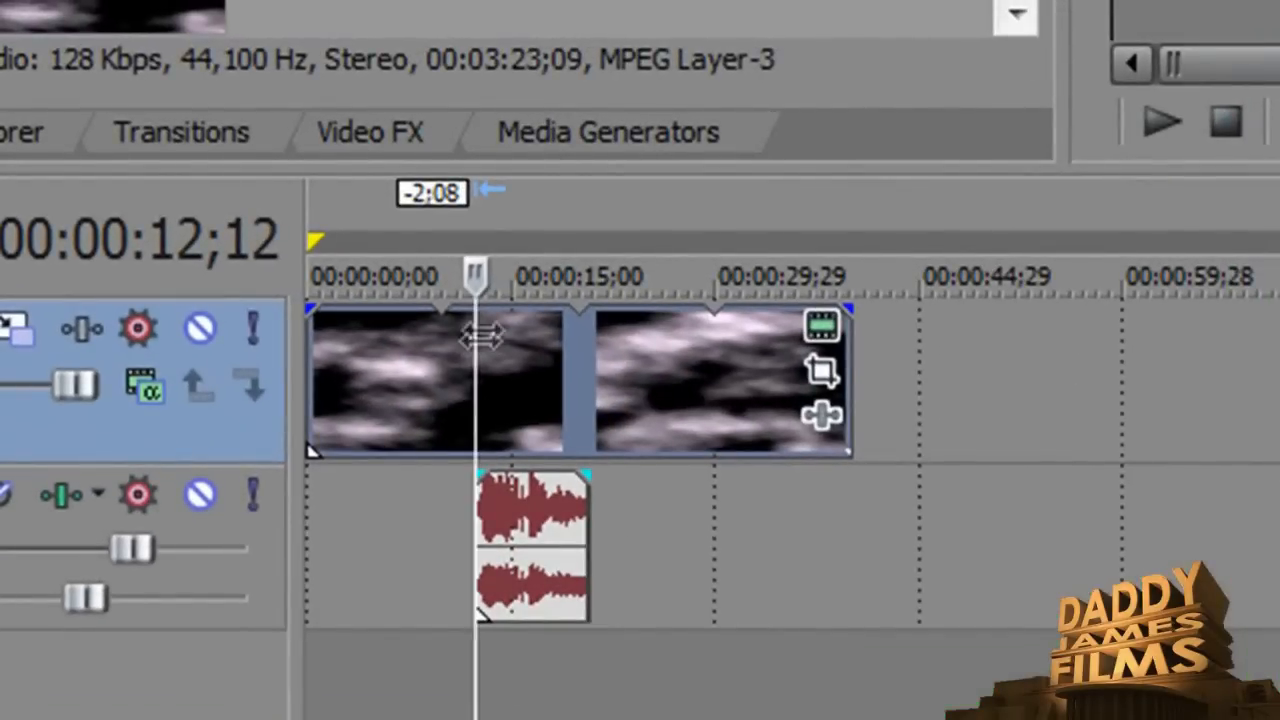
mouse_move(480, 368)
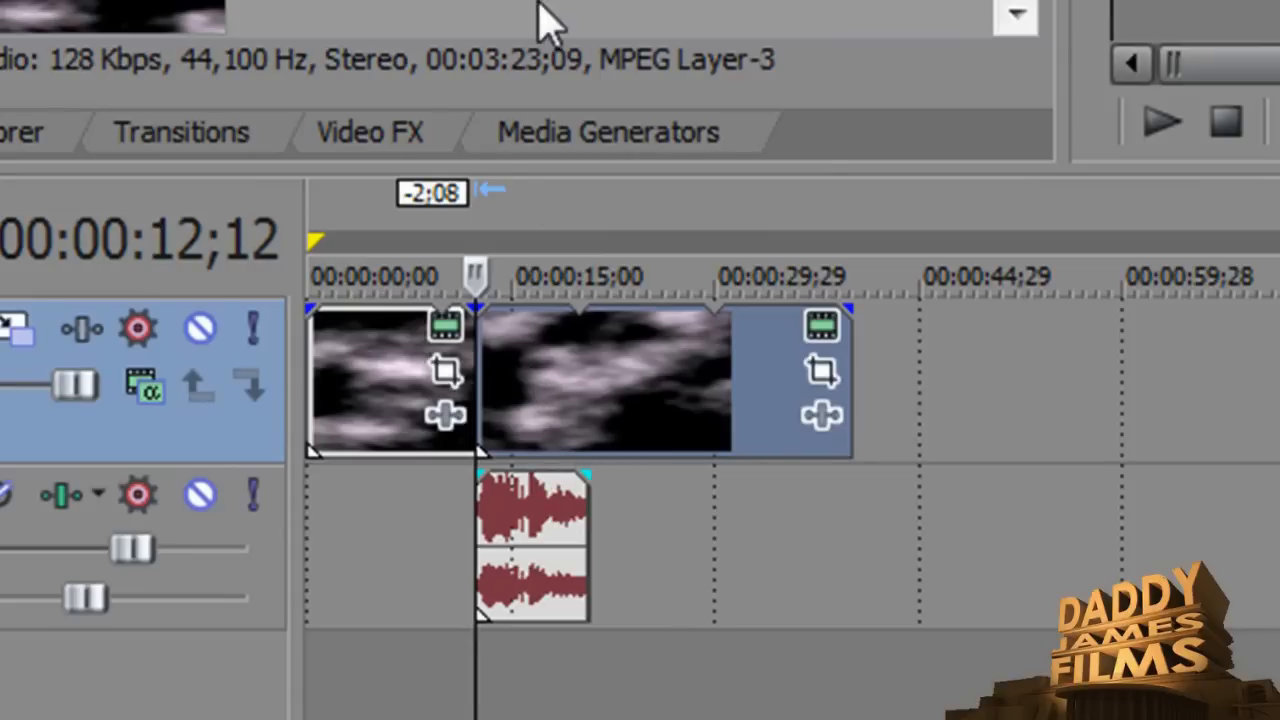
mouse_move(200, 156)
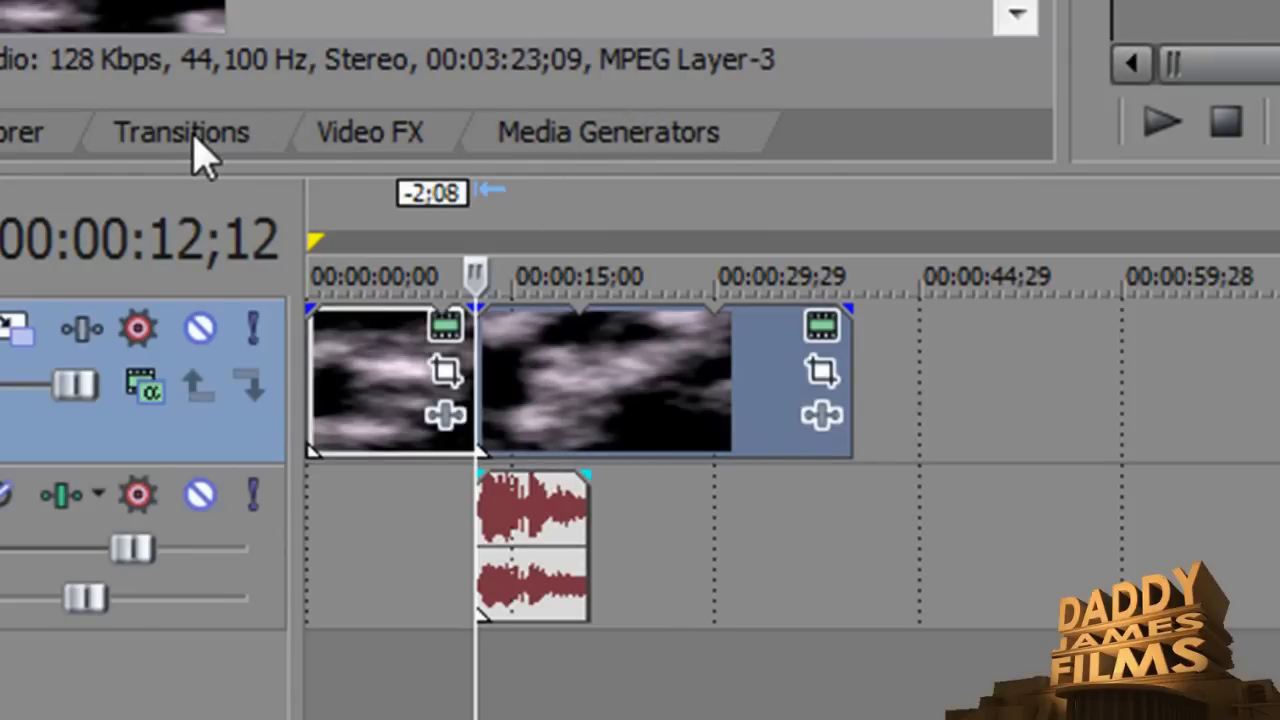
- Drop the Flash > Hard Flash transition preset onto the overlap between the cloud events
click(180, 132)
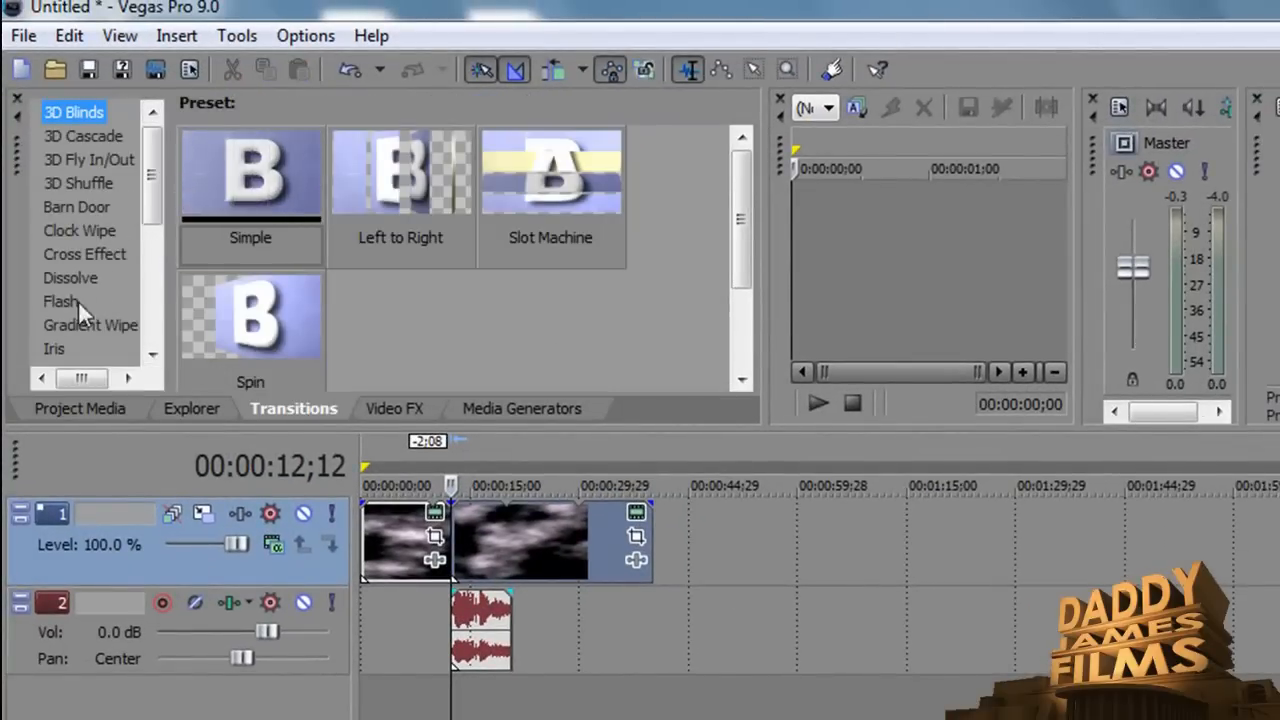
click(62, 300)
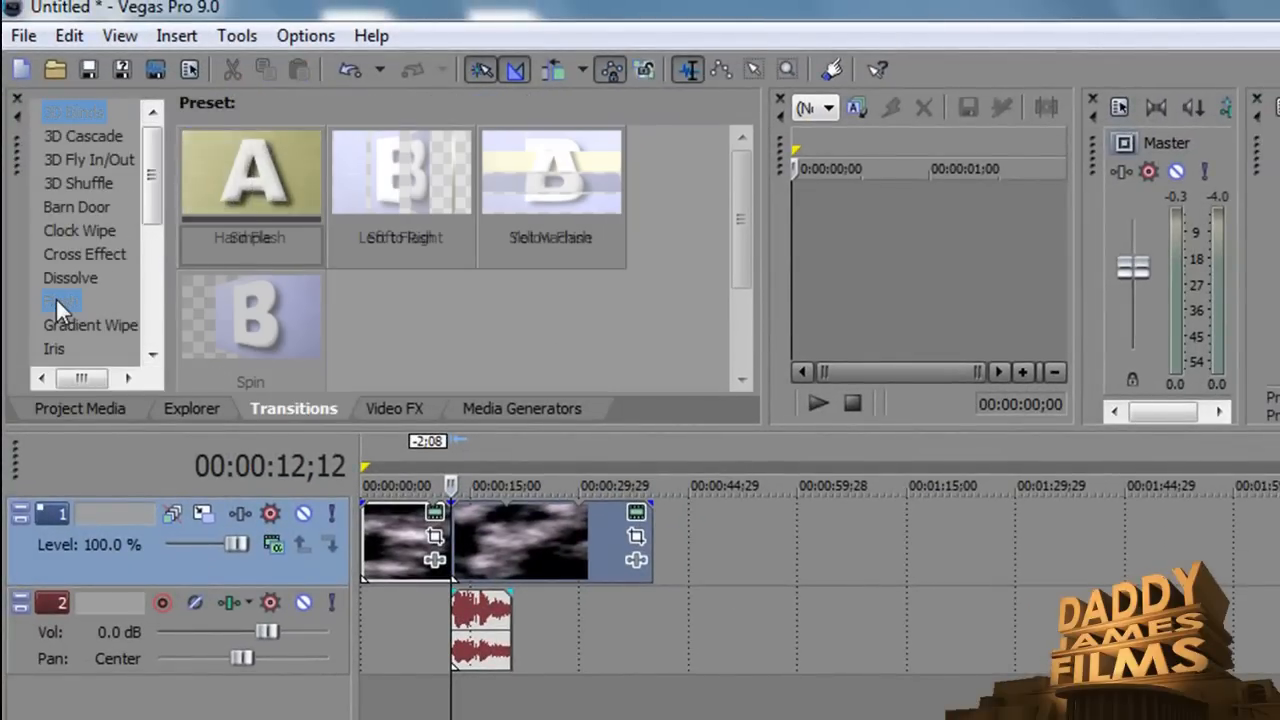
click(62, 300)
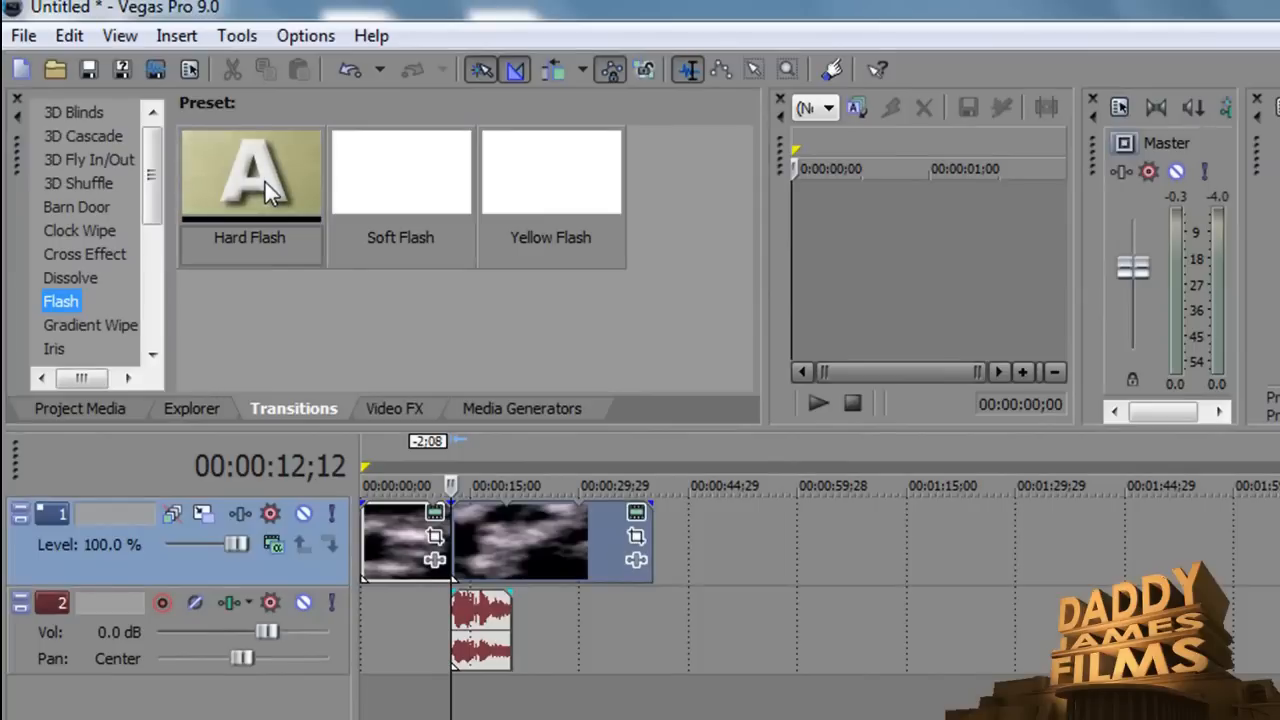
click(250, 176)
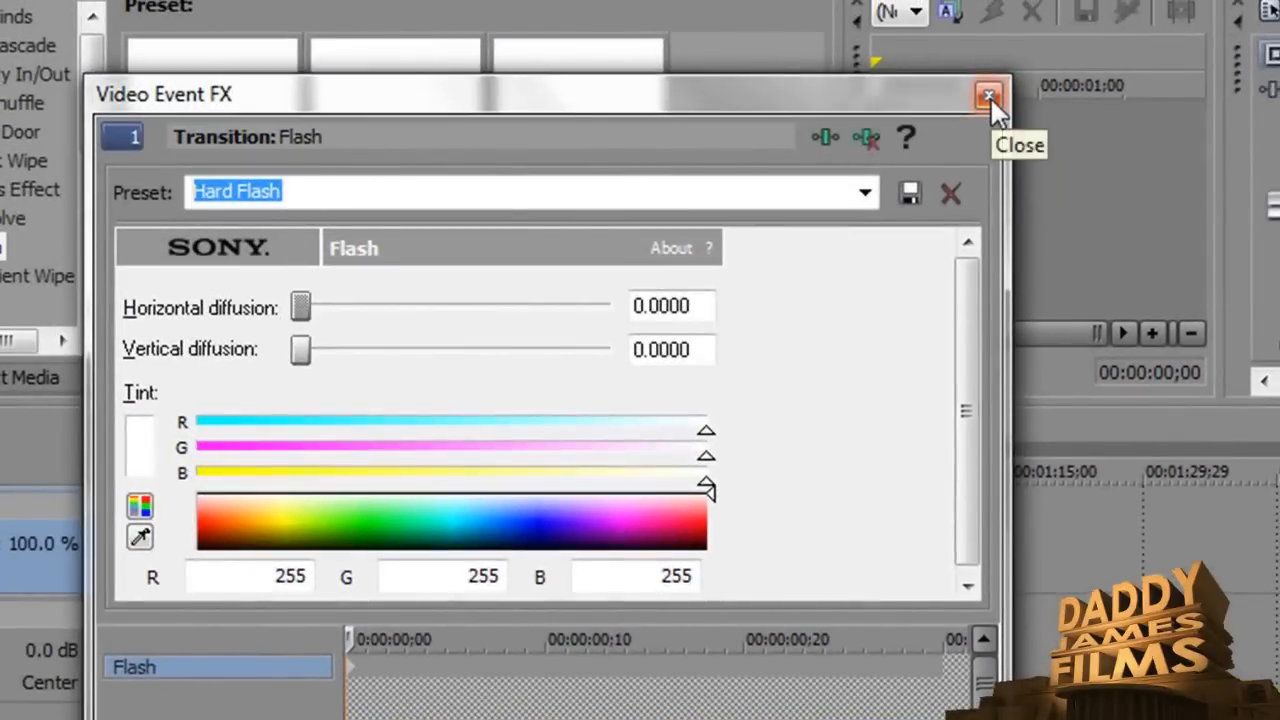
- Dismiss the Video Event FX window, keeping the Hard Flash defaults
click(988, 96)
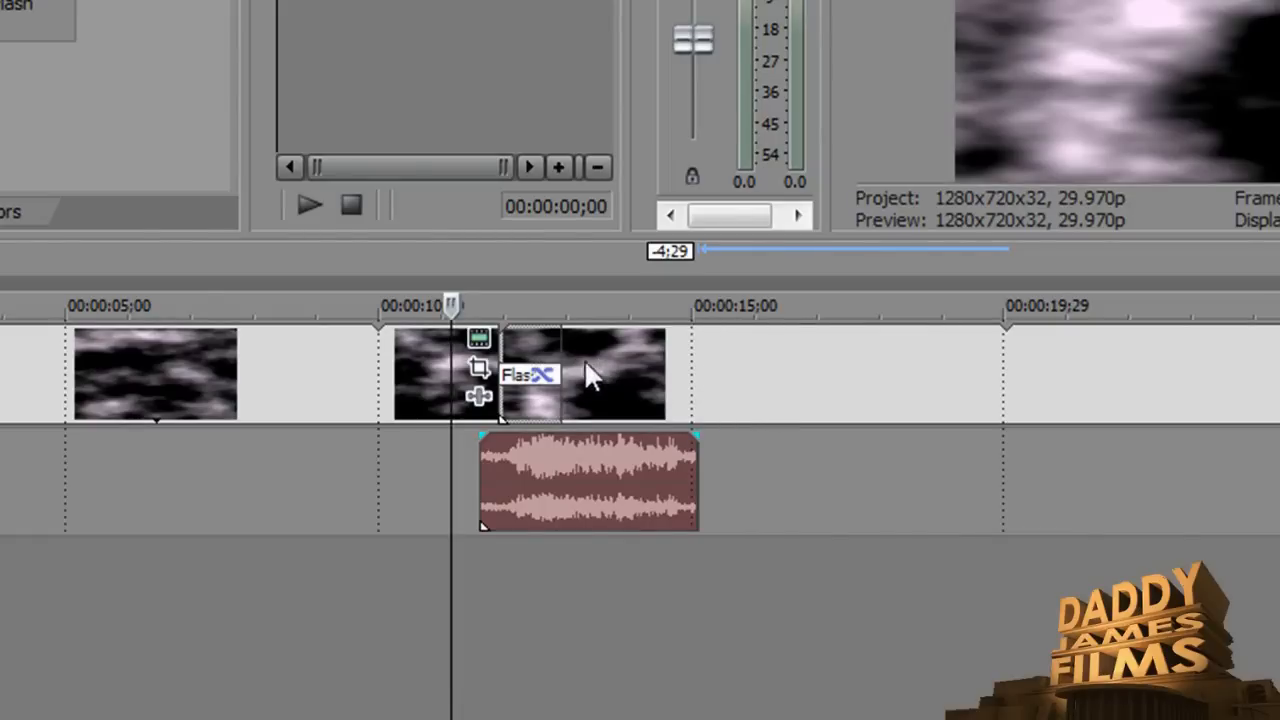
mouse_move(576, 390)
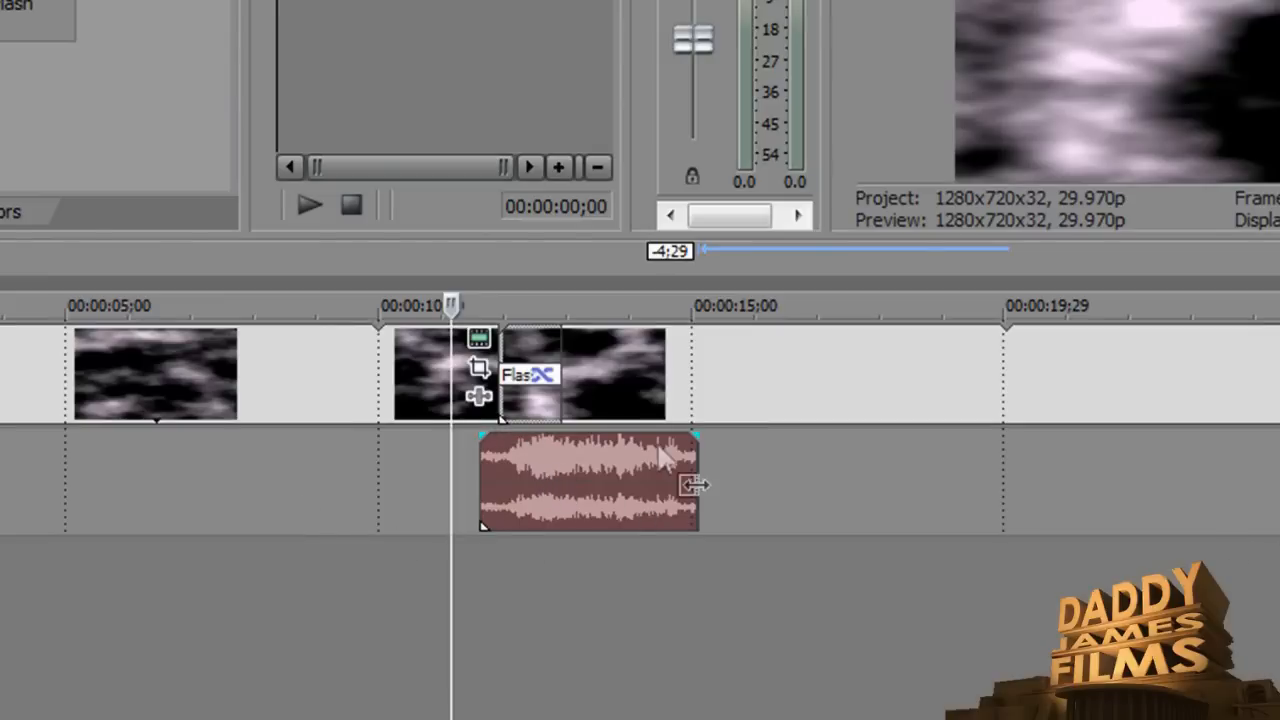
mouse_move(550, 418)
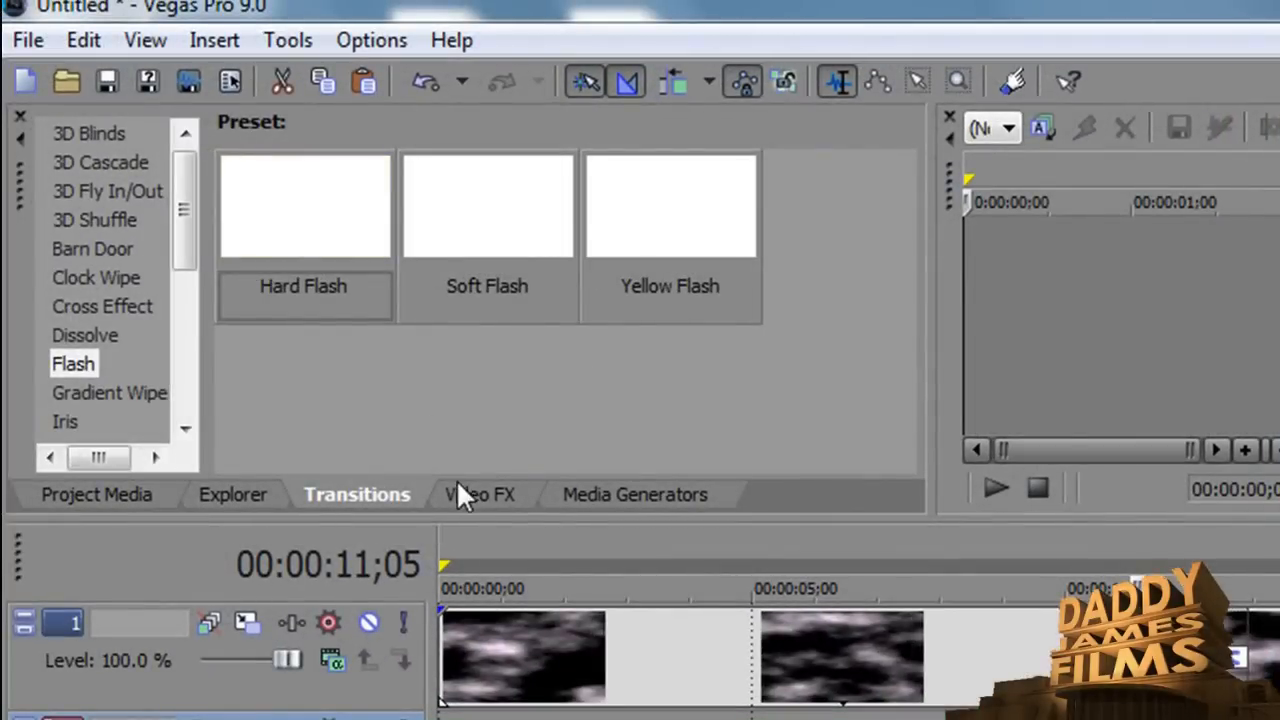
- Show the Media Generators list with the Noise Texture presets such as Lightning
click(634, 494)
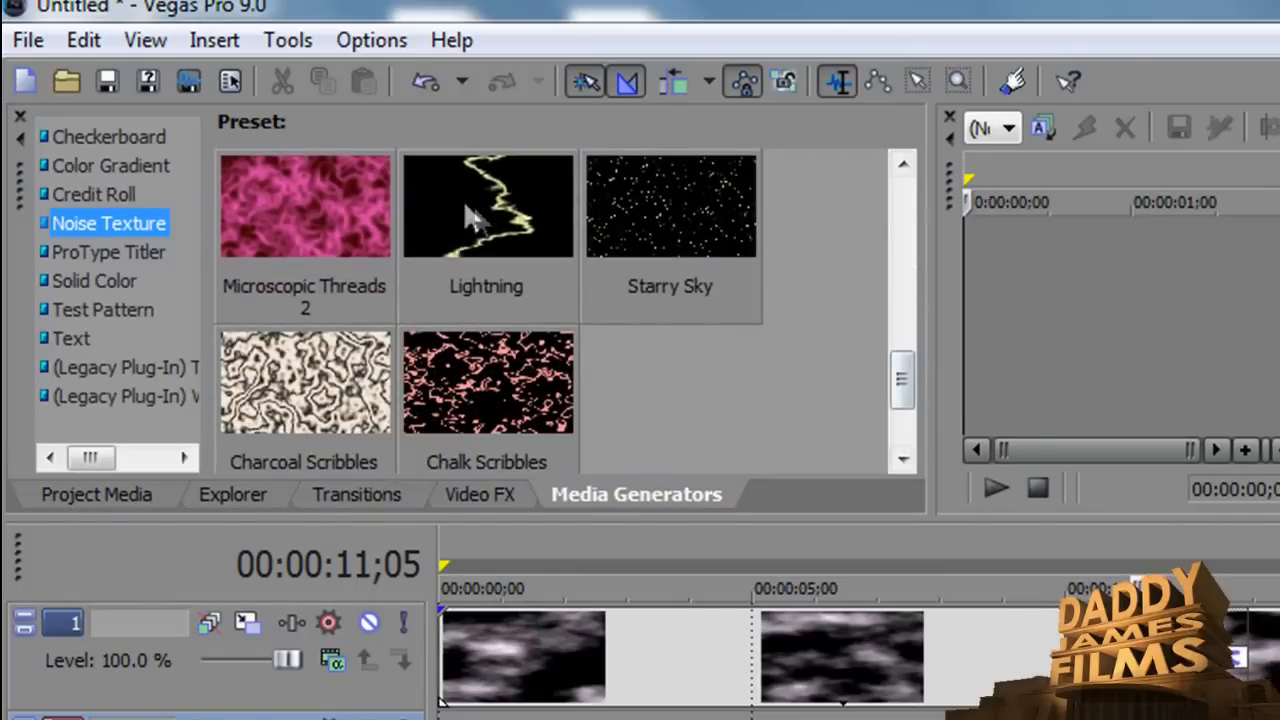
mouse_move(484, 244)
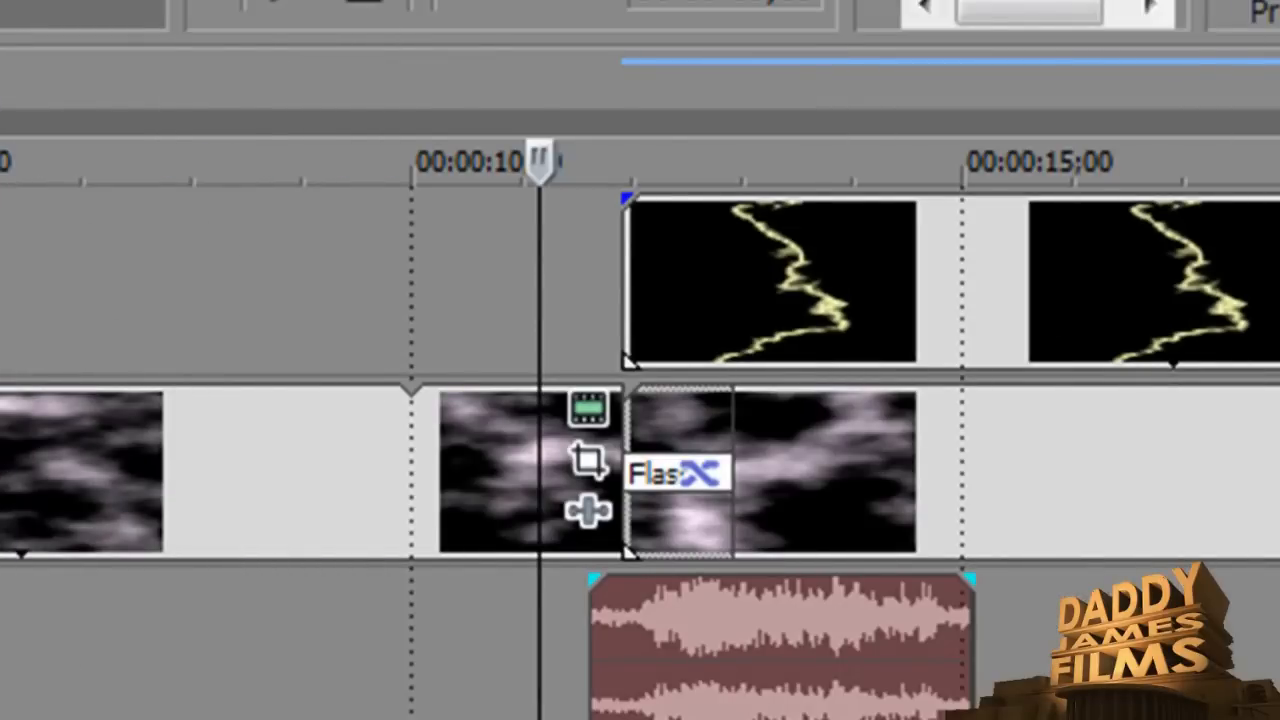
mouse_move(130, 280)
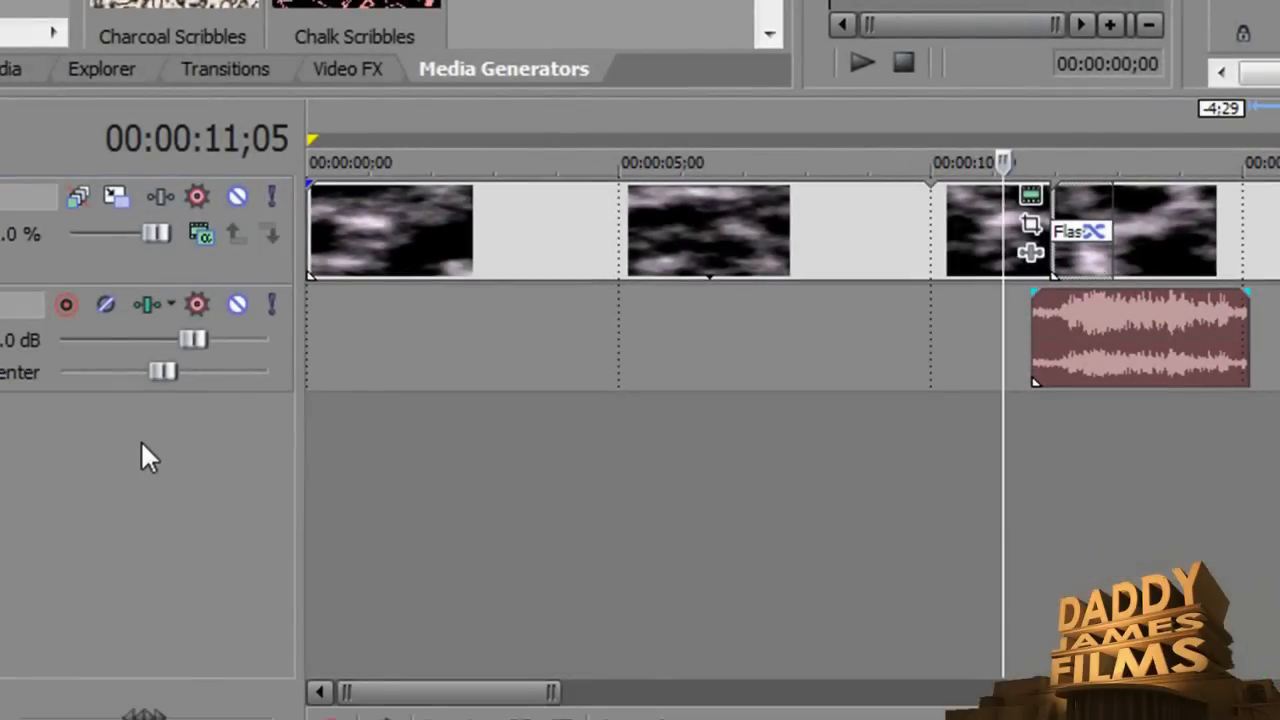
- Insert a new empty video track above the cloud footage via the track header menu
right_click(148, 456)
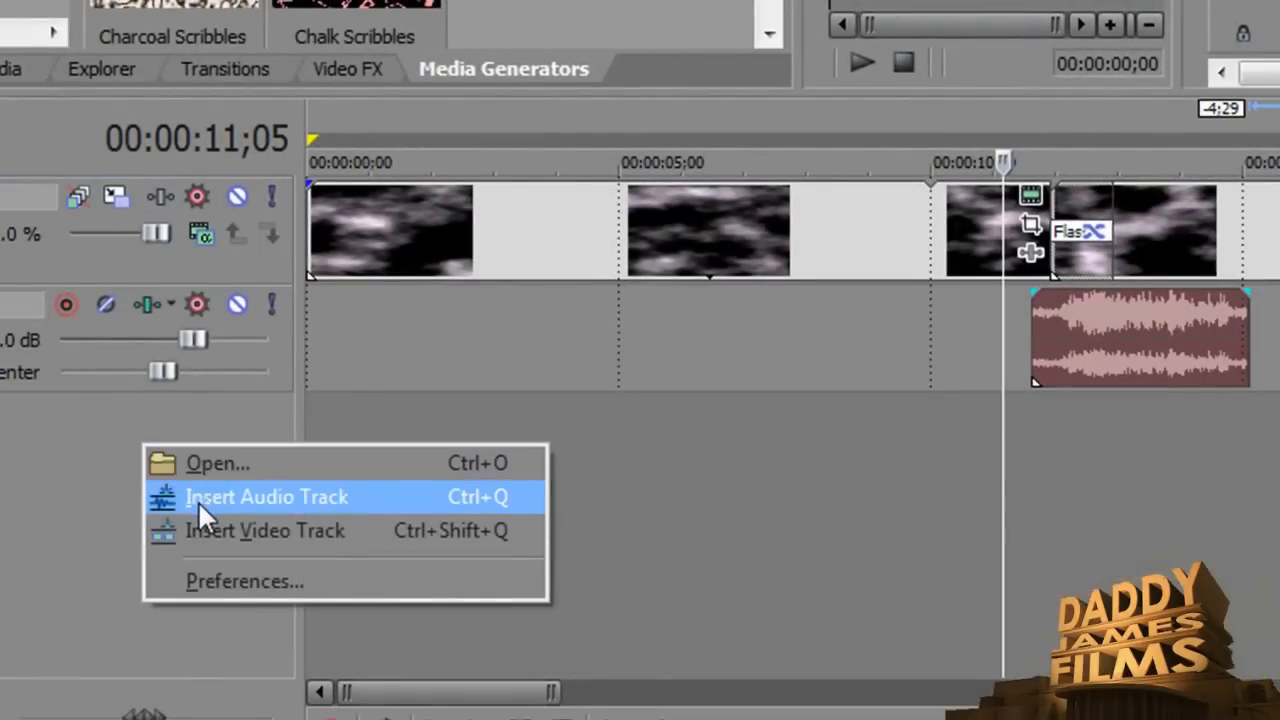
click(266, 496)
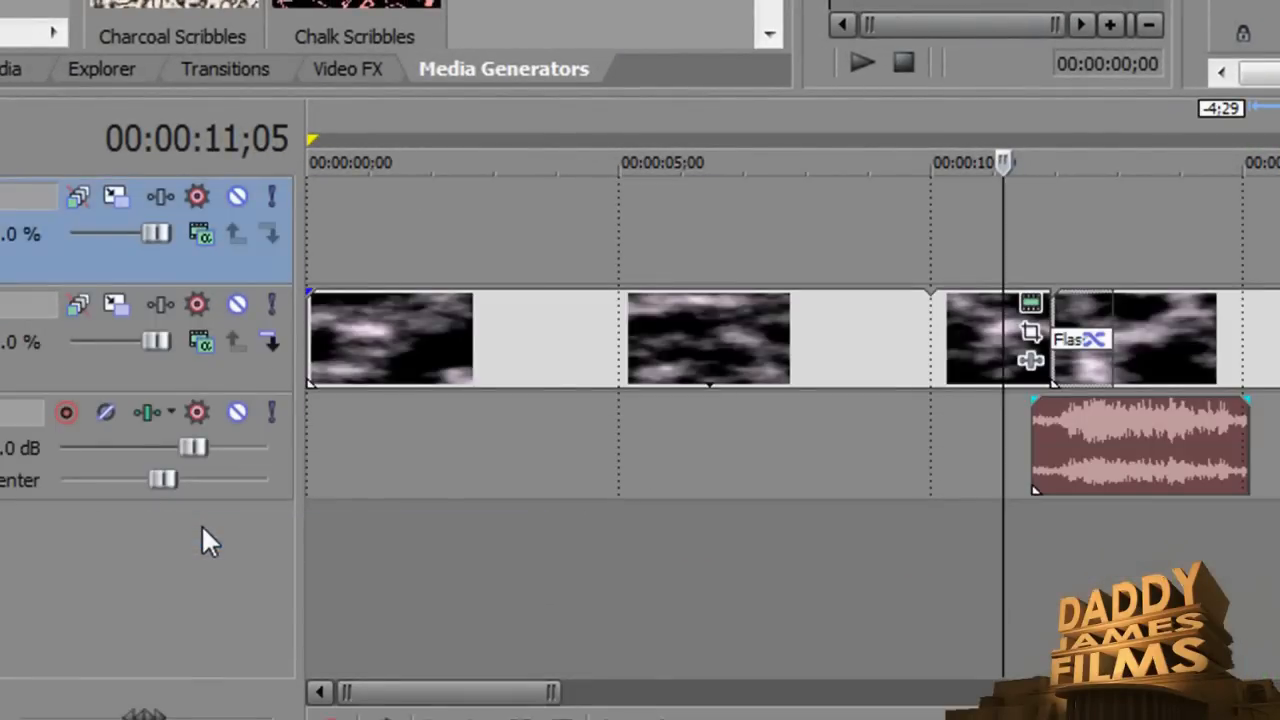
mouse_move(1124, 196)
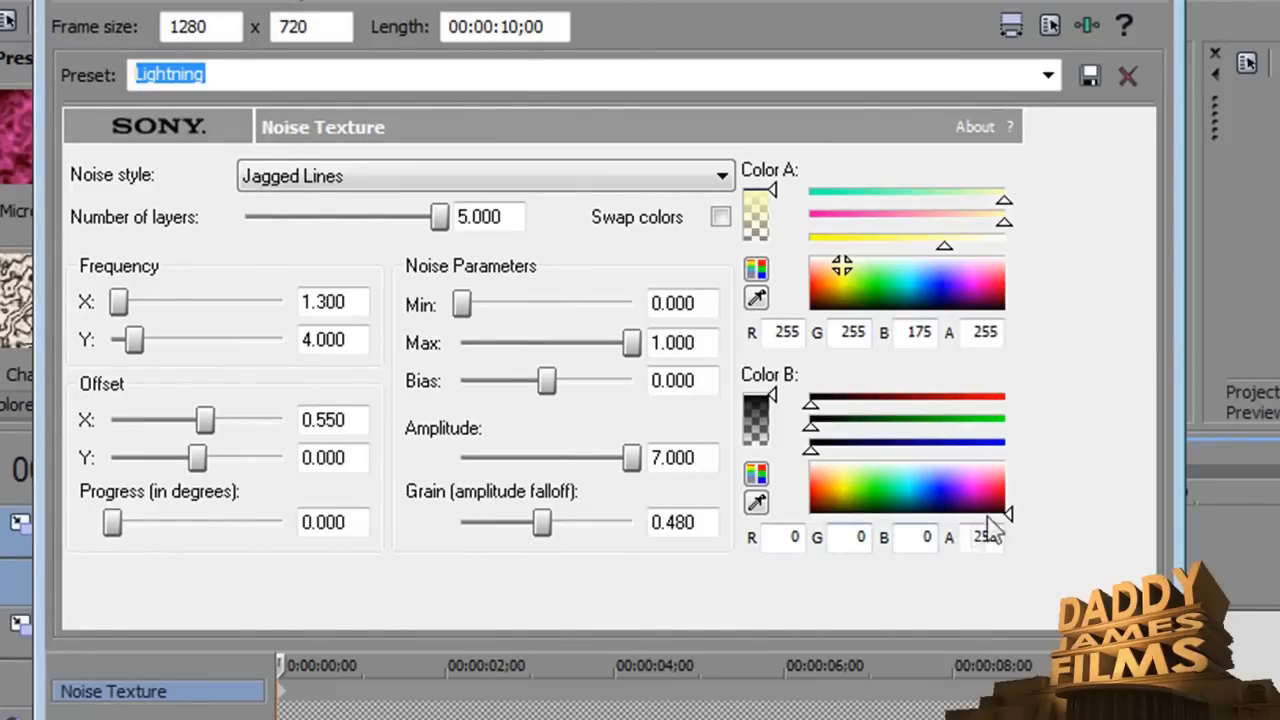
mouse_move(844, 268)
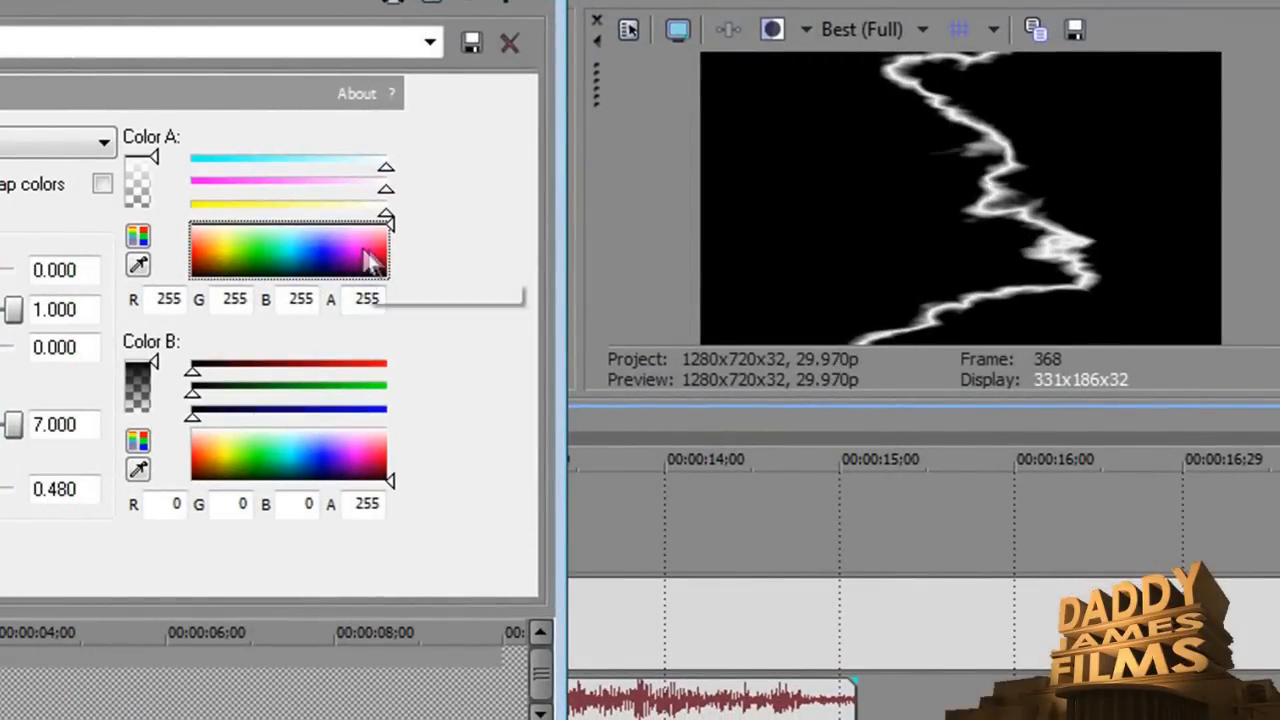
- Set the Lightning texture's Color A to pure white (R 255, G 255, B 255)
click(370, 244)
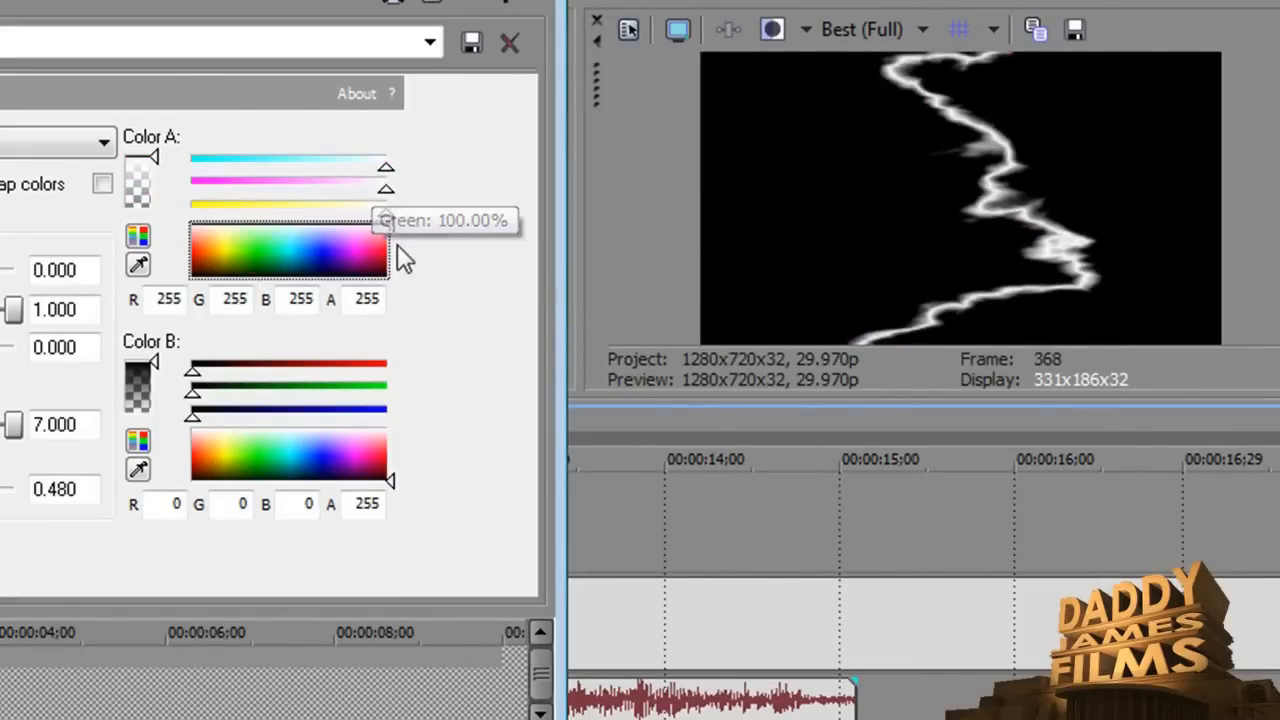
mouse_move(396, 240)
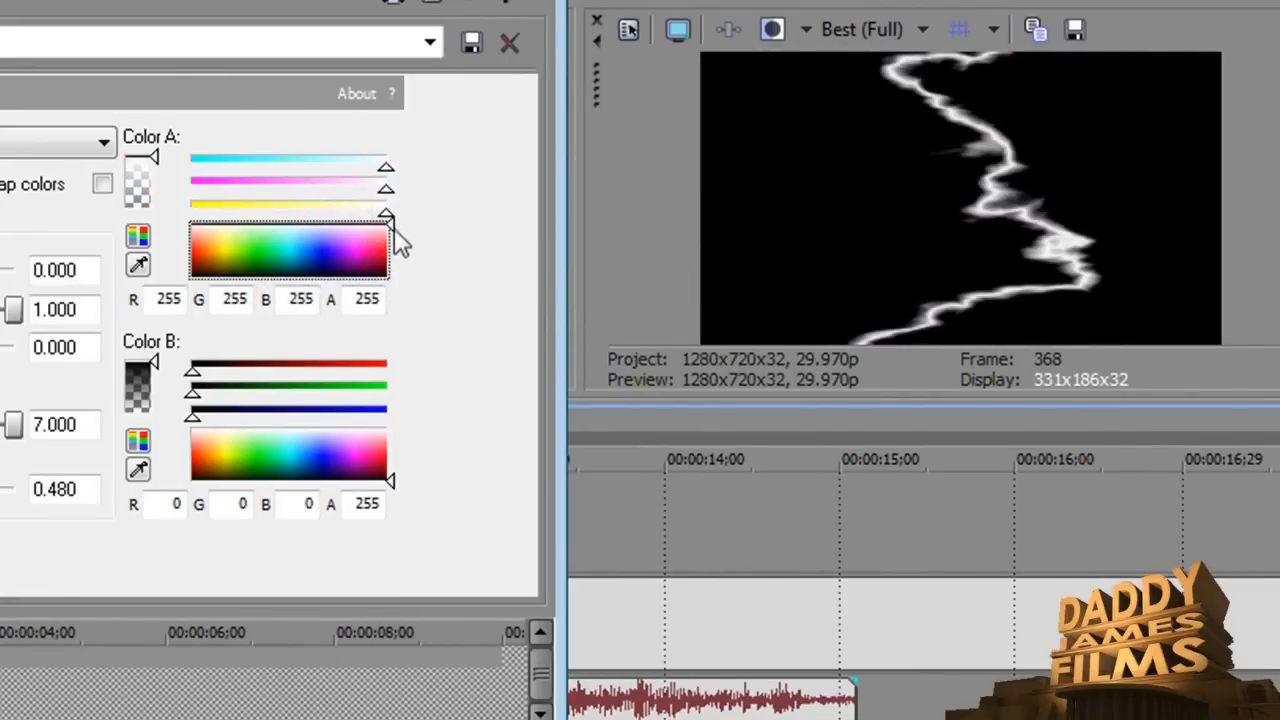
mouse_move(960, 140)
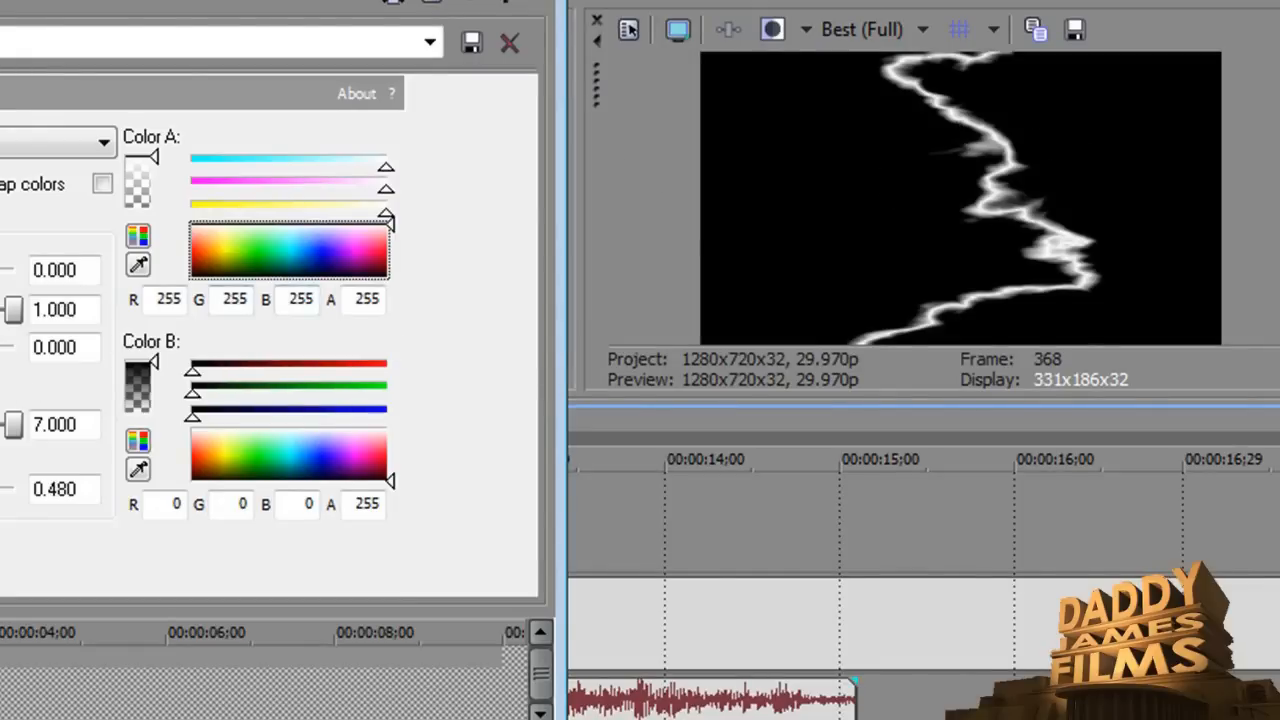
mouse_move(388, 380)
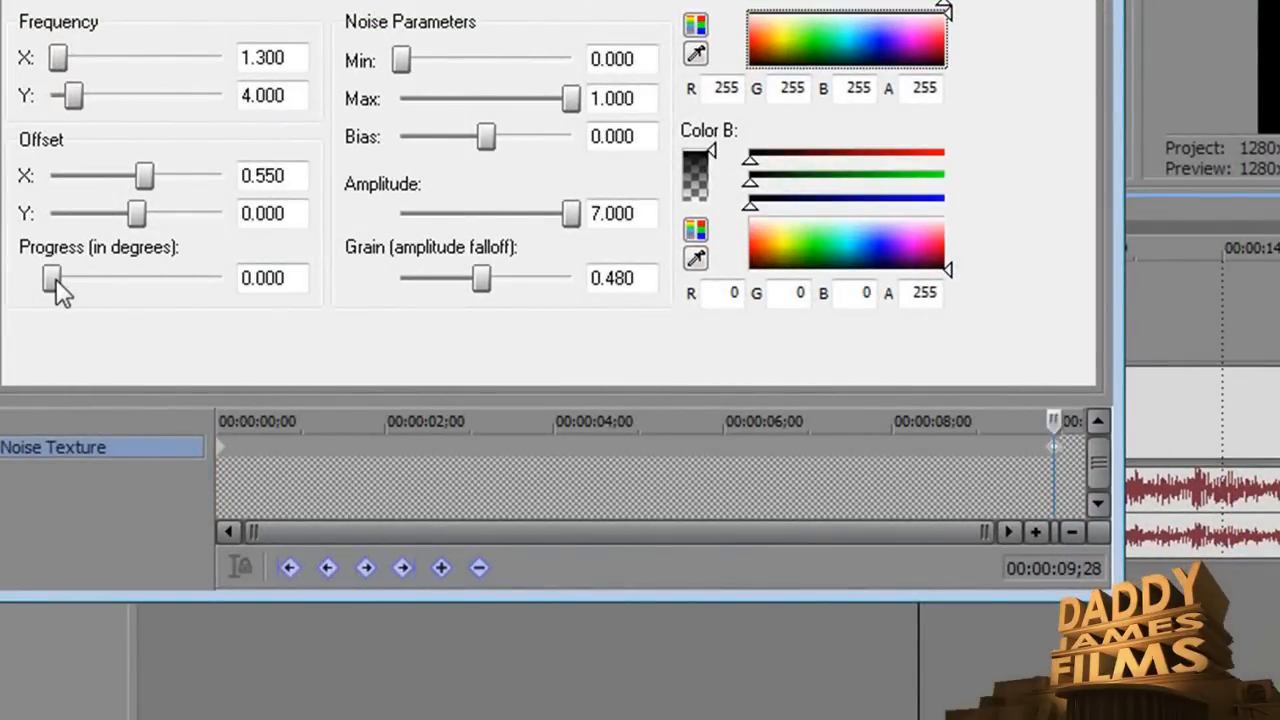
- Drag the Progress slider until the lightning's progress reads about 5.270 degrees
drag(56, 280, 108, 280)
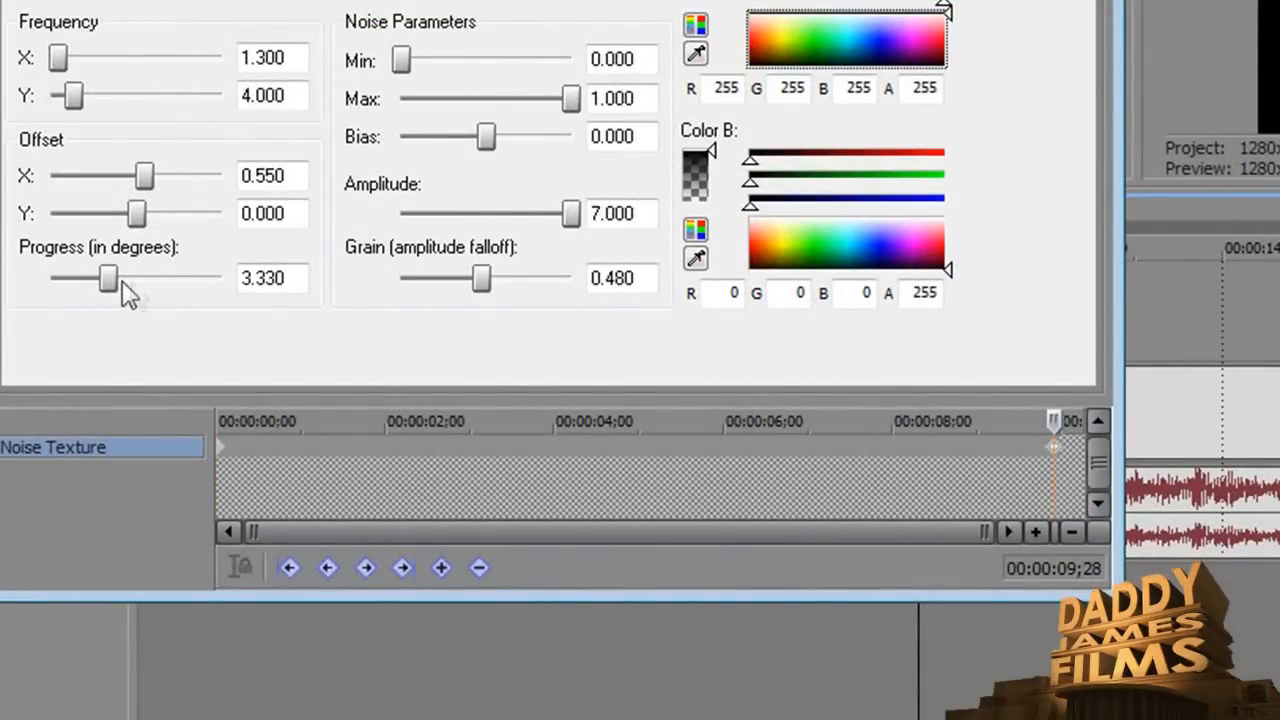
drag(108, 278, 140, 278)
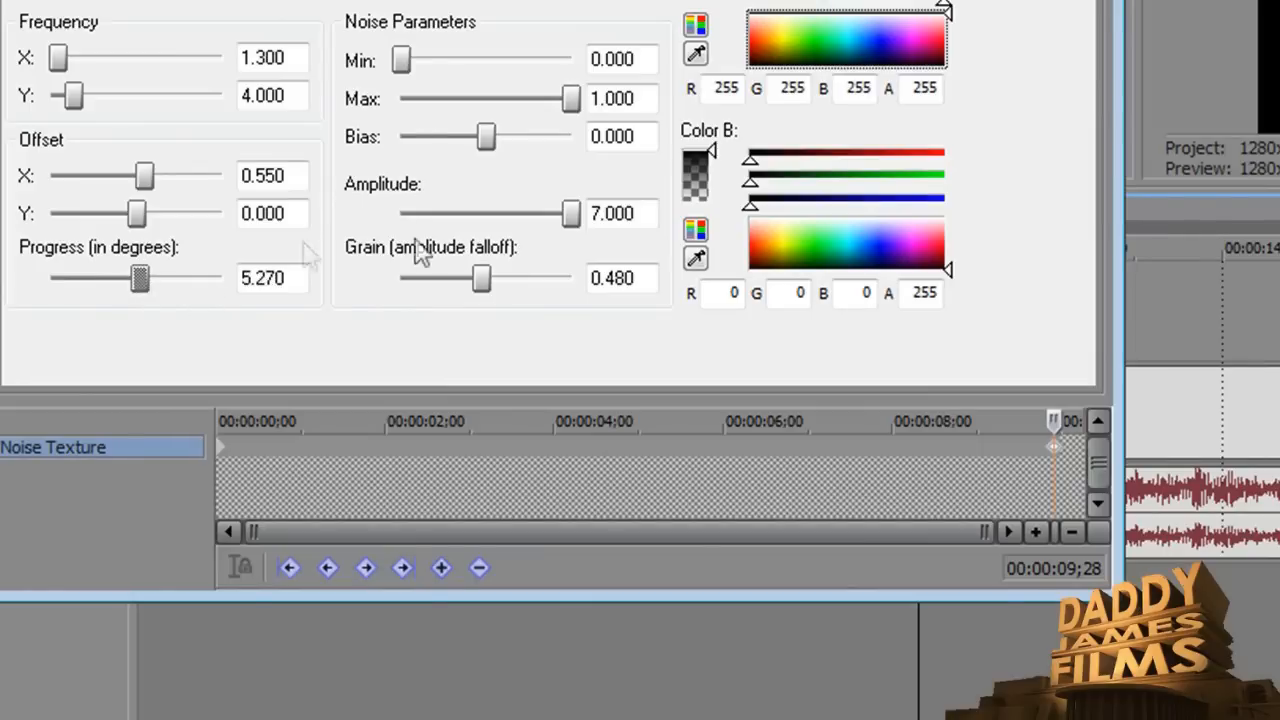
drag(140, 278, 118, 280)
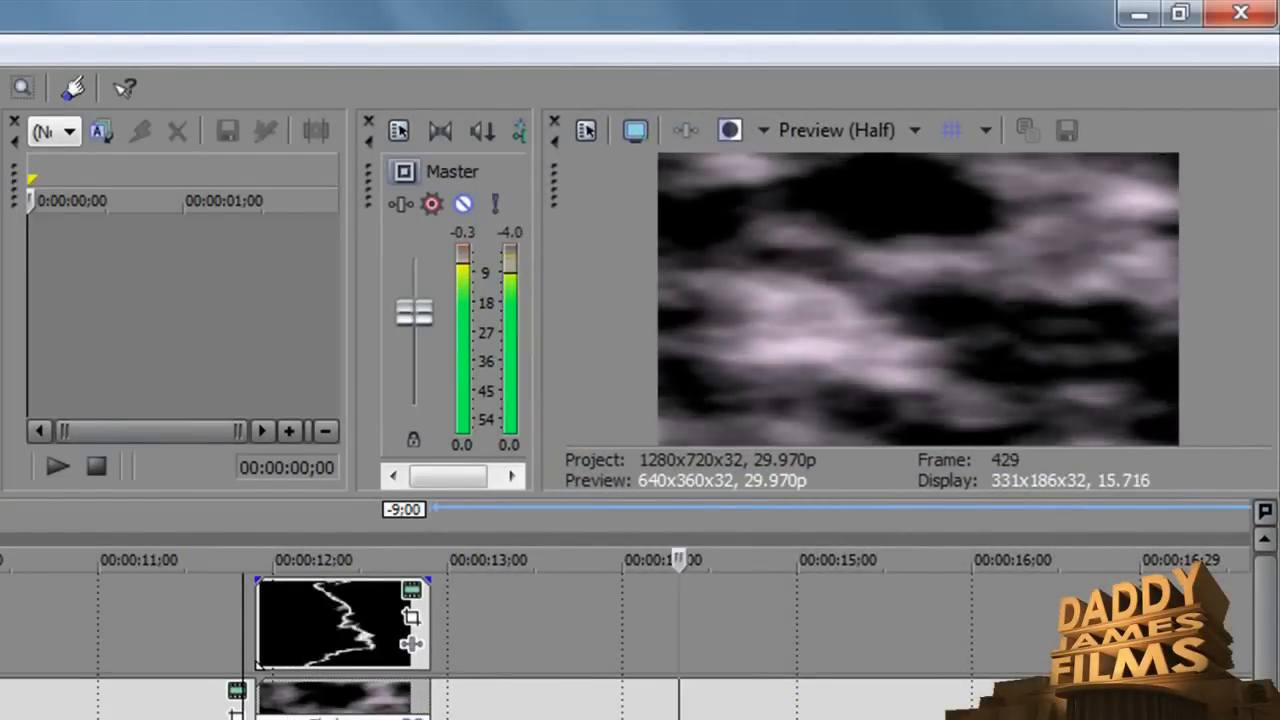
- Select the lightning event so it can be trimmed to the Flash transition
click(836, 130)
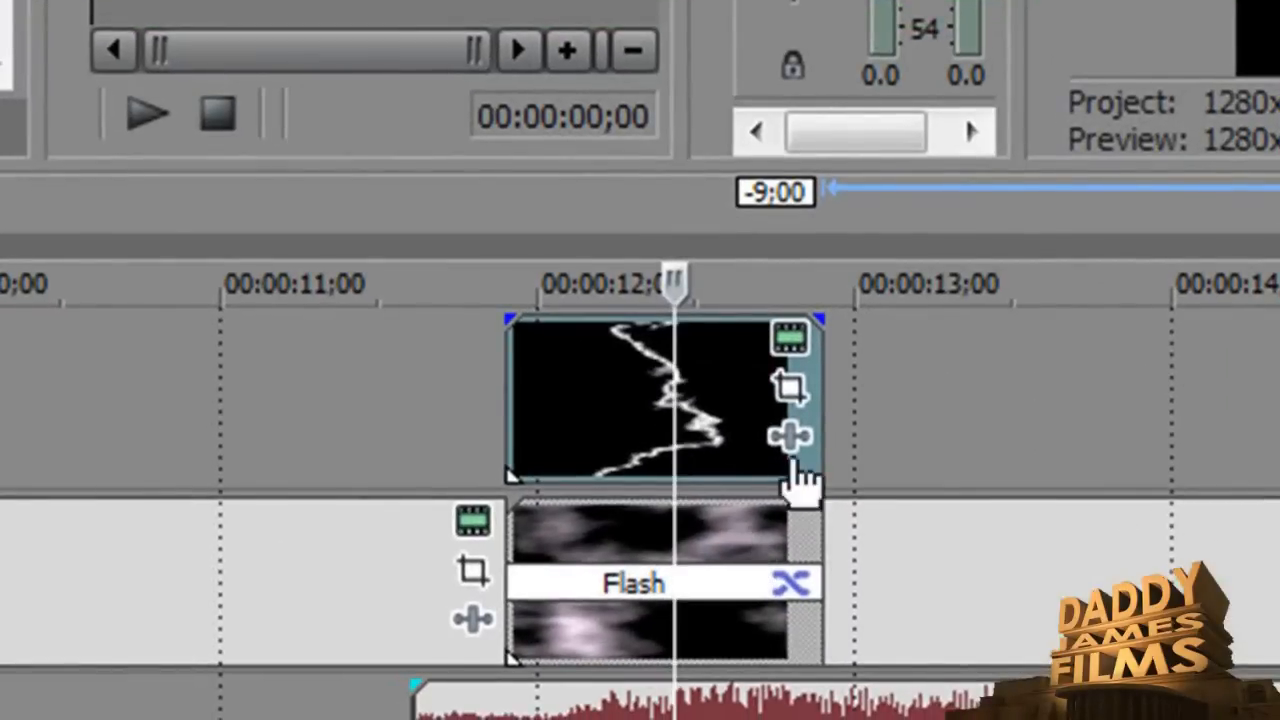
mouse_move(790, 440)
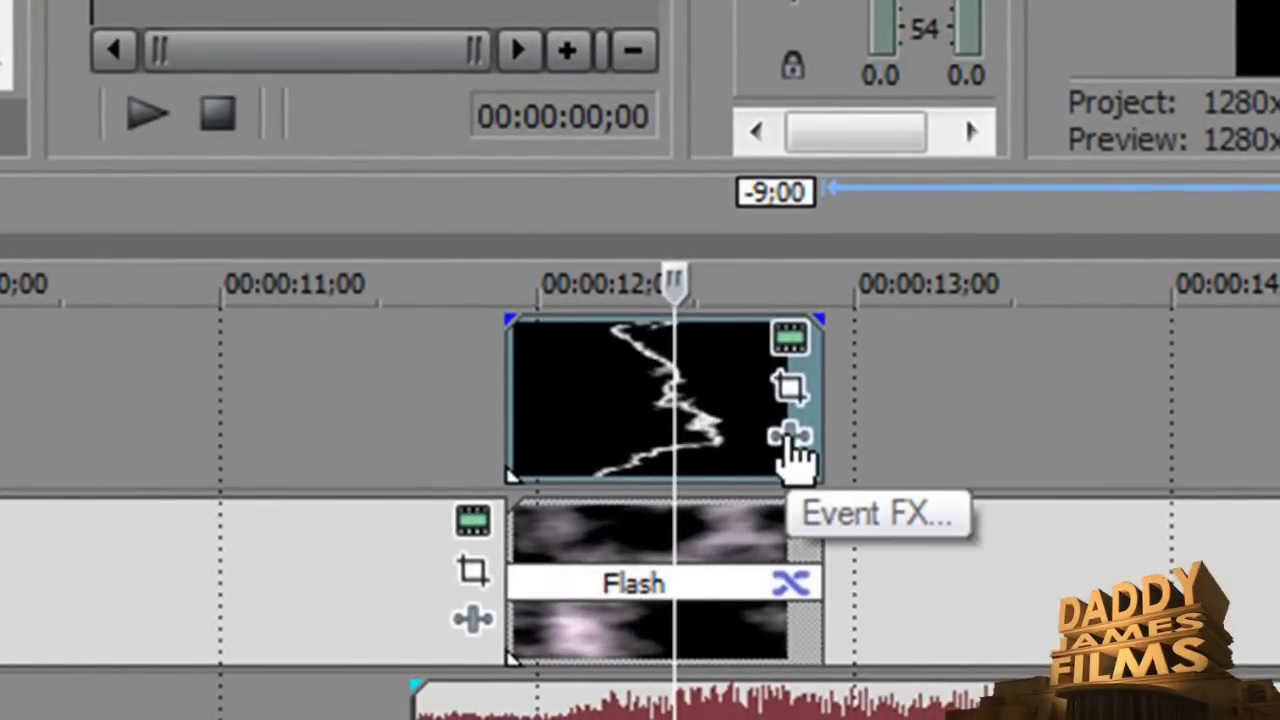
- Apply the Sony Chroma Keyer from the Event FX list to the lightning event
click(792, 440)
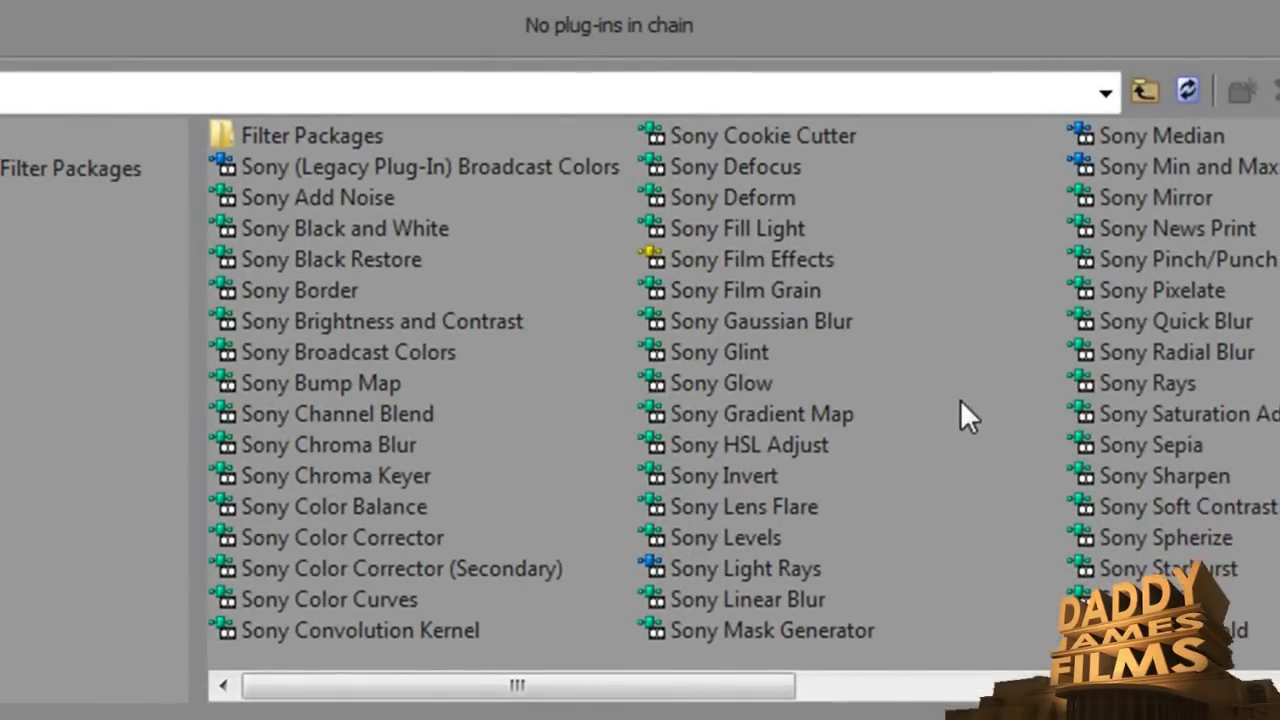
mouse_move(376, 480)
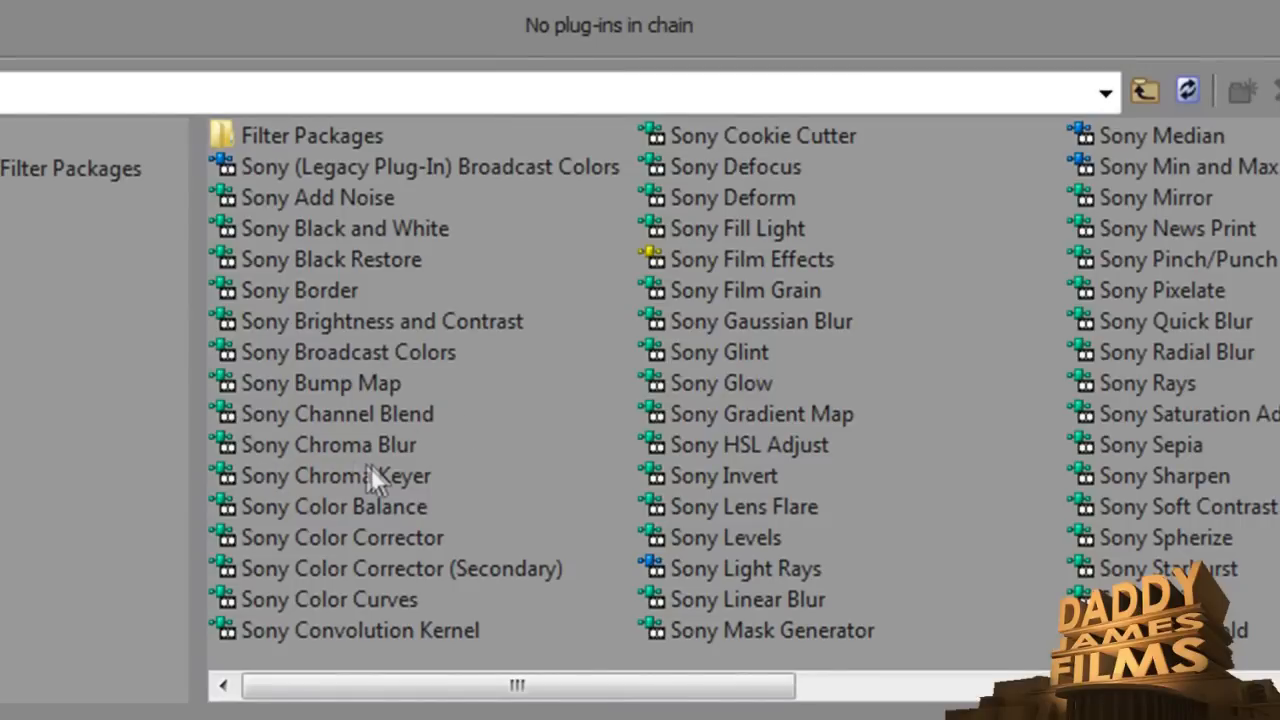
mouse_move(388, 490)
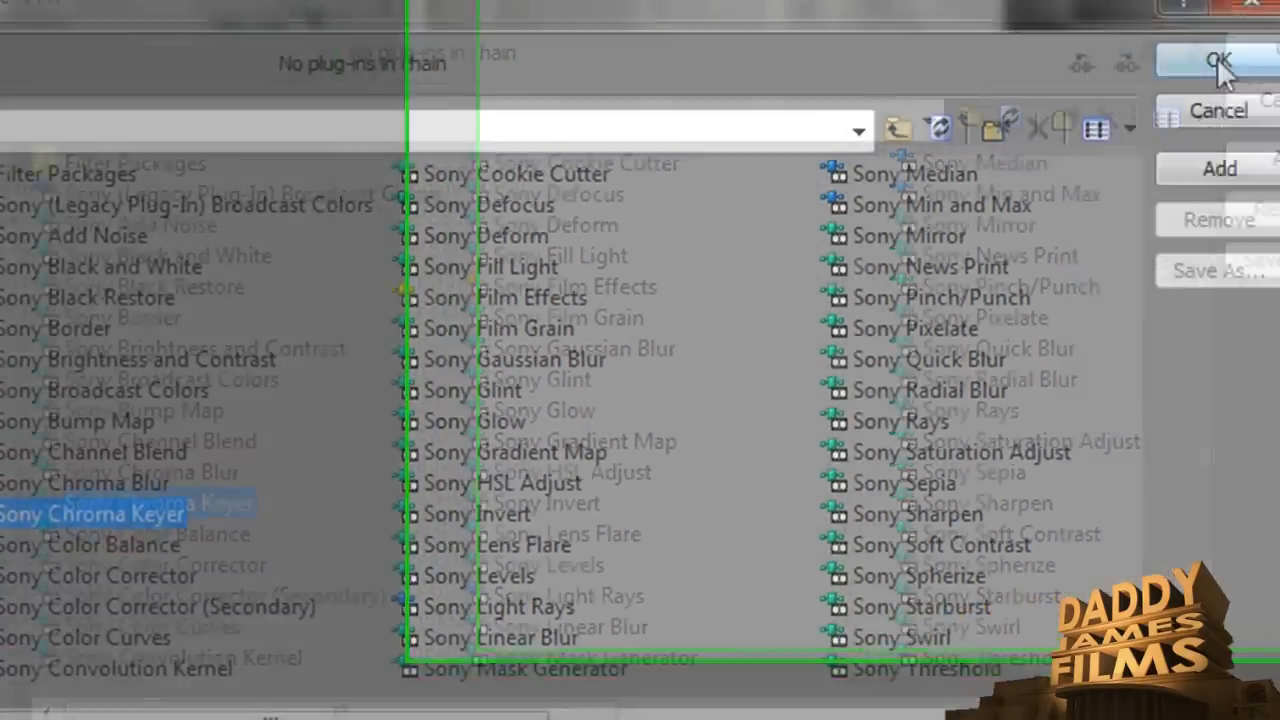
click(1218, 60)
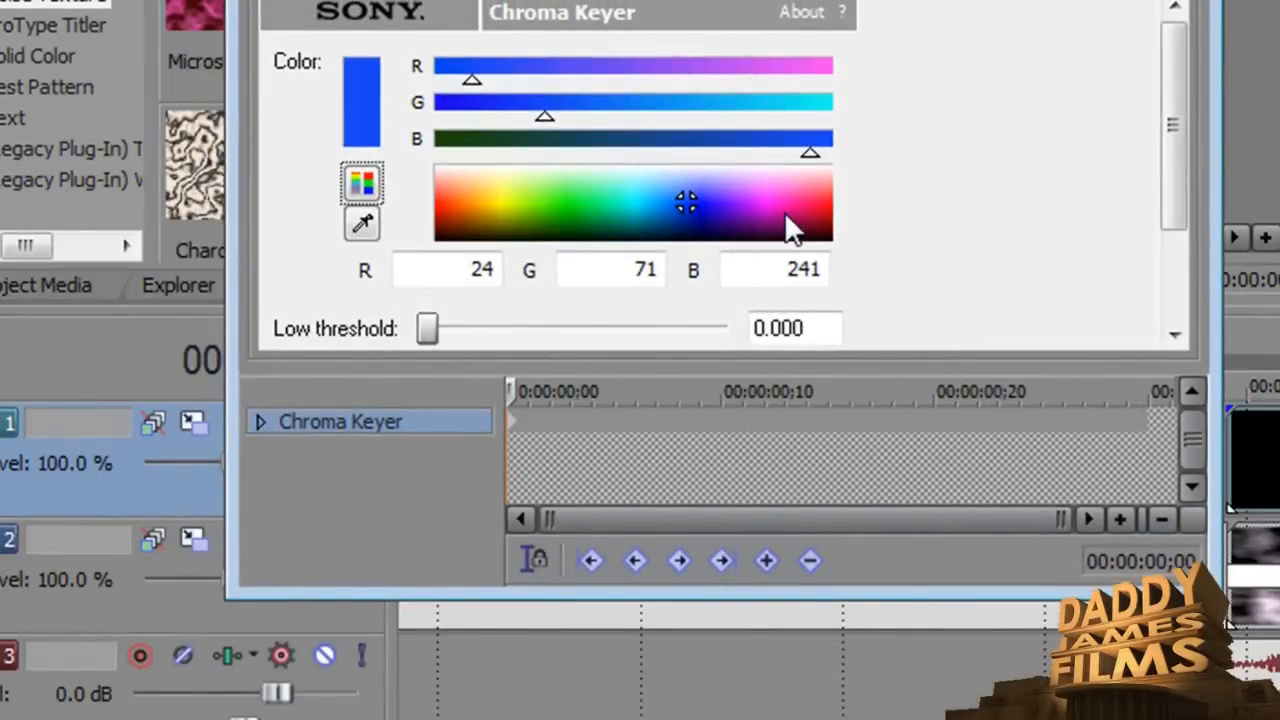
mouse_move(318, 296)
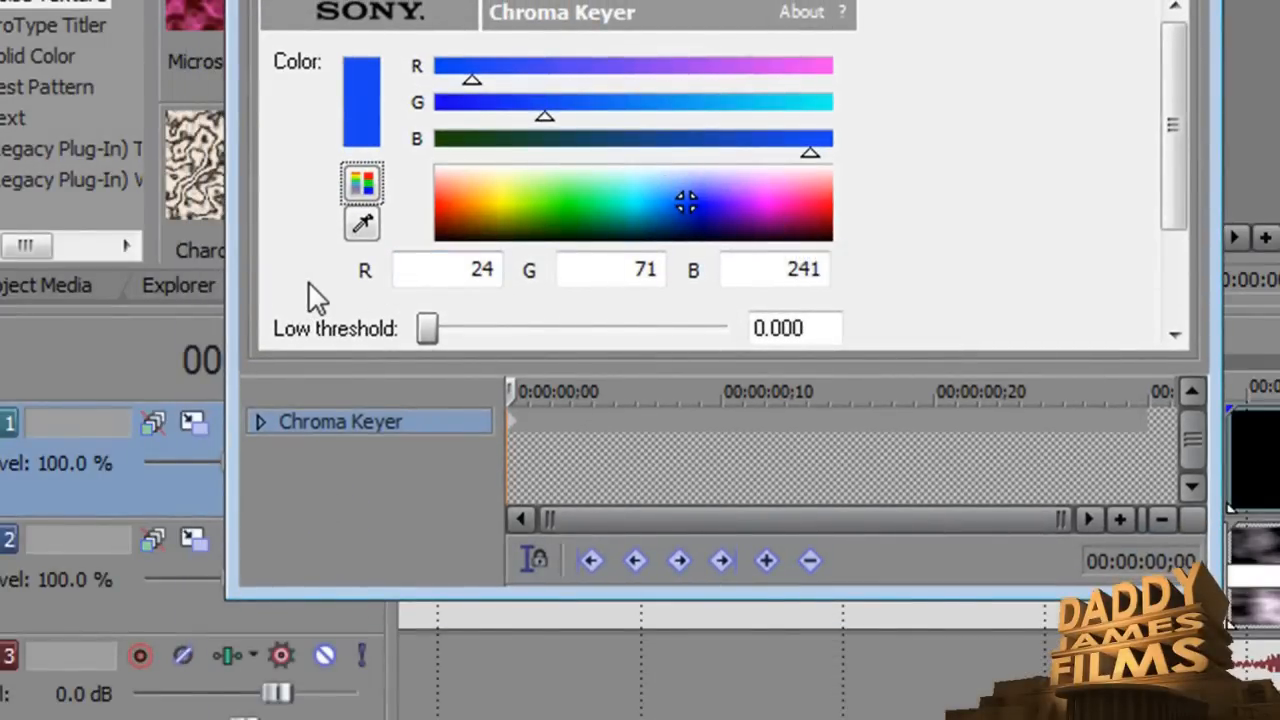
mouse_move(362, 224)
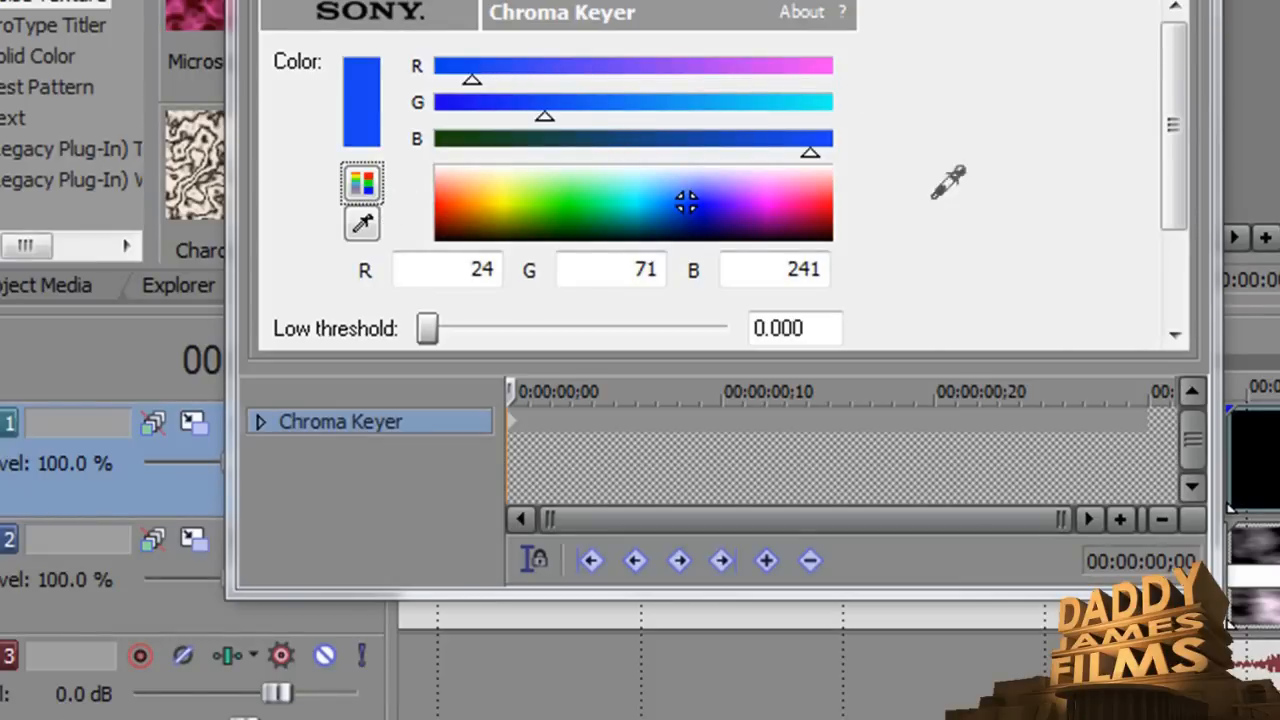
mouse_move(1004, 180)
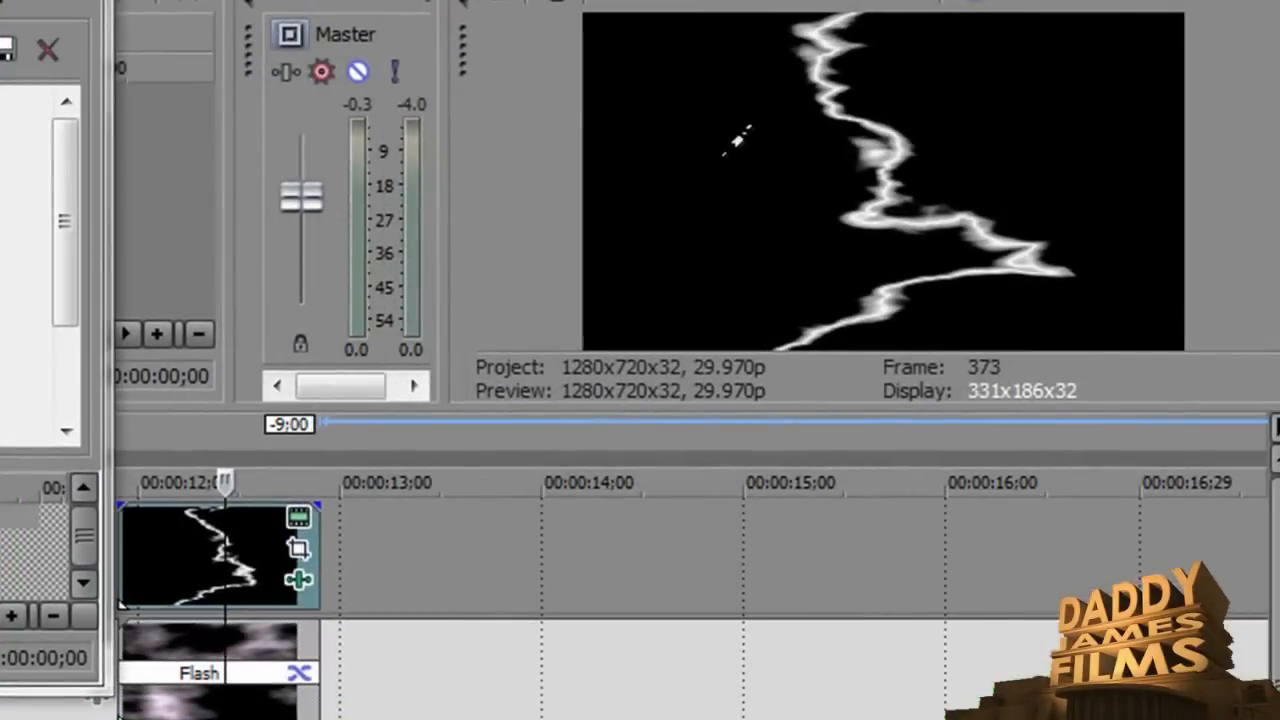
mouse_move(716, 150)
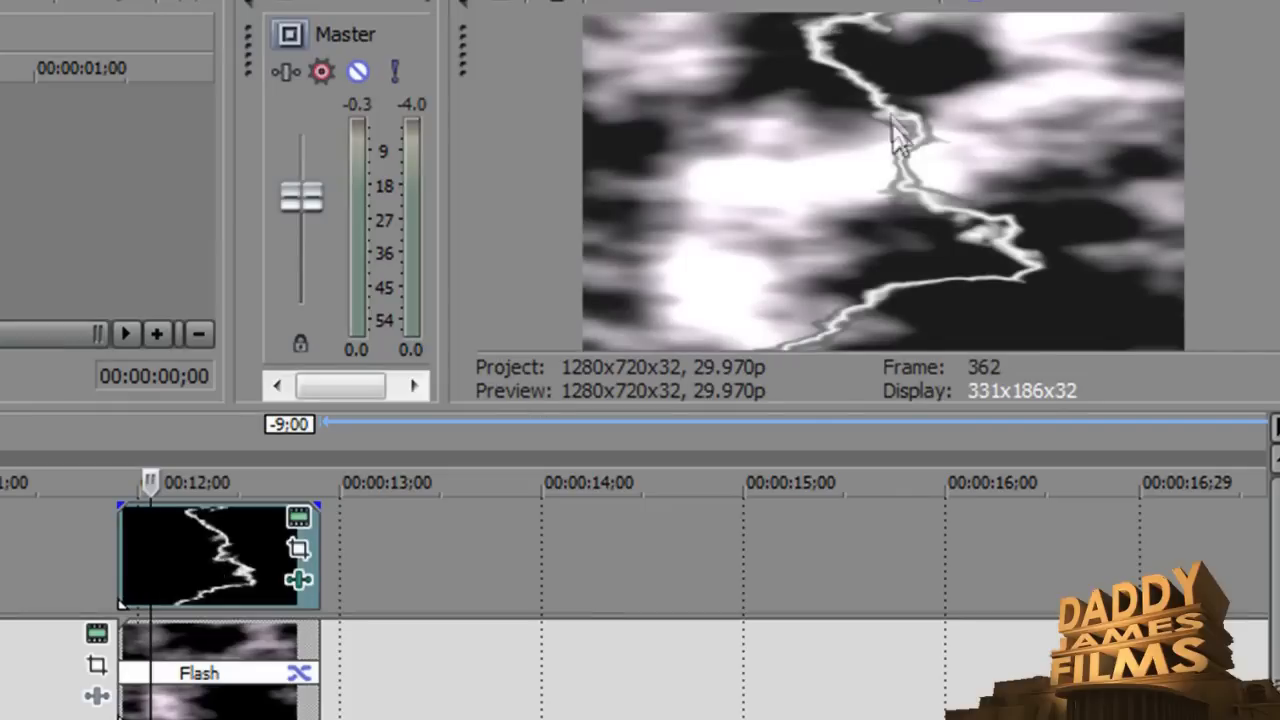
mouse_move(804, 358)
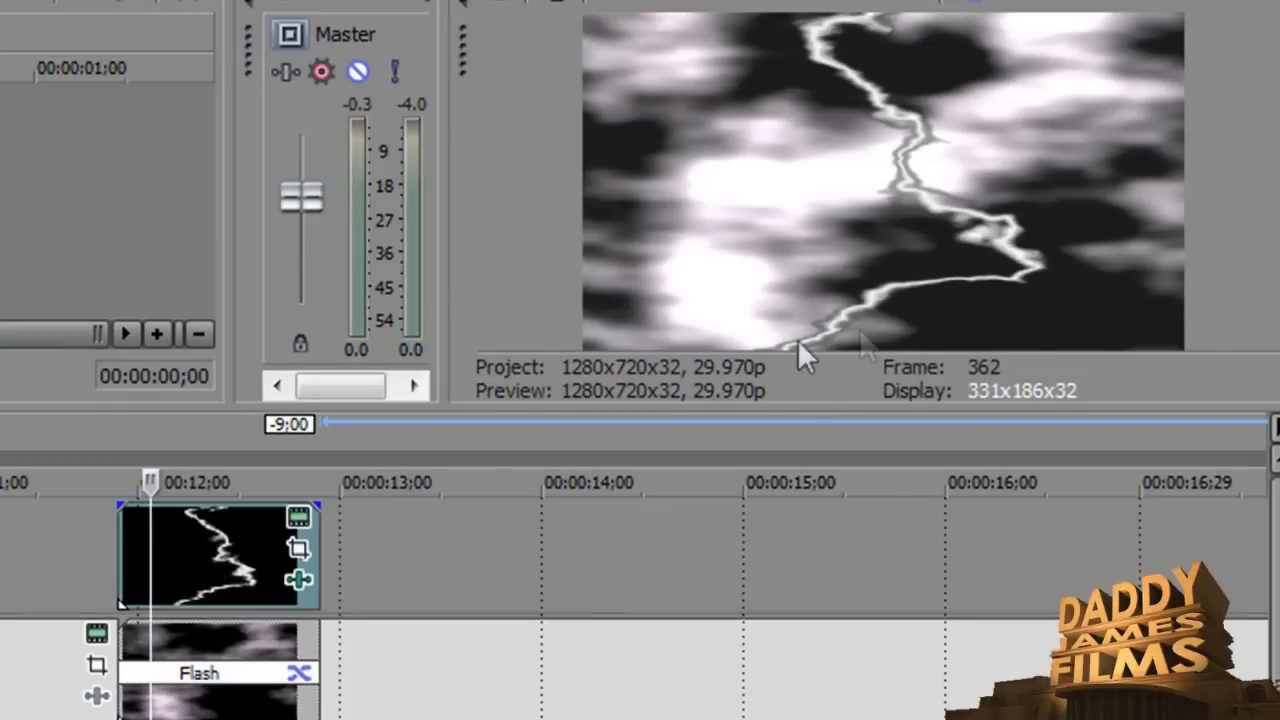